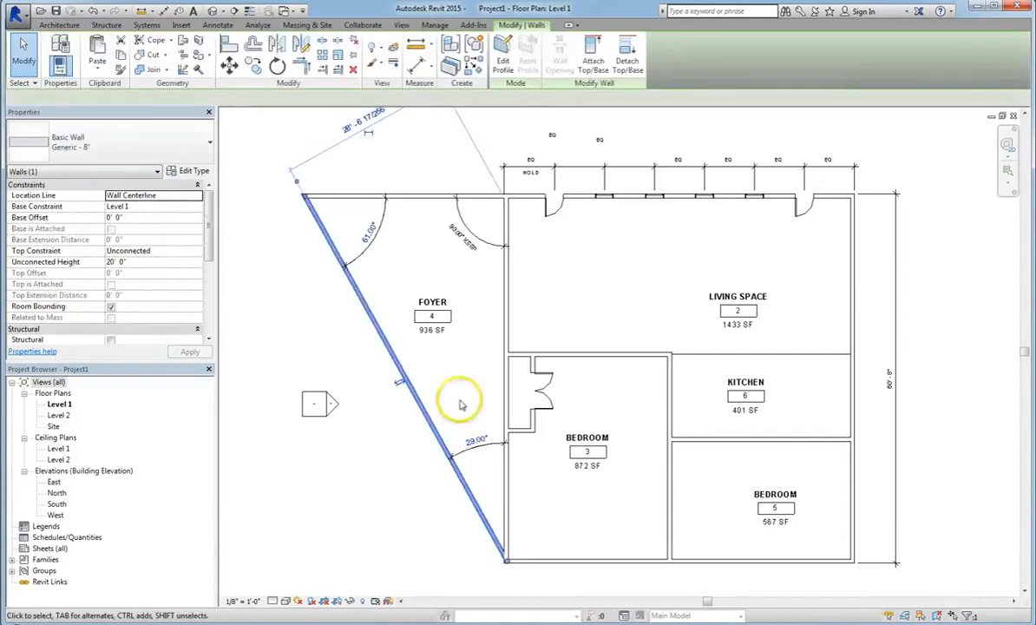
pyautogui.moveTo(564, 207)
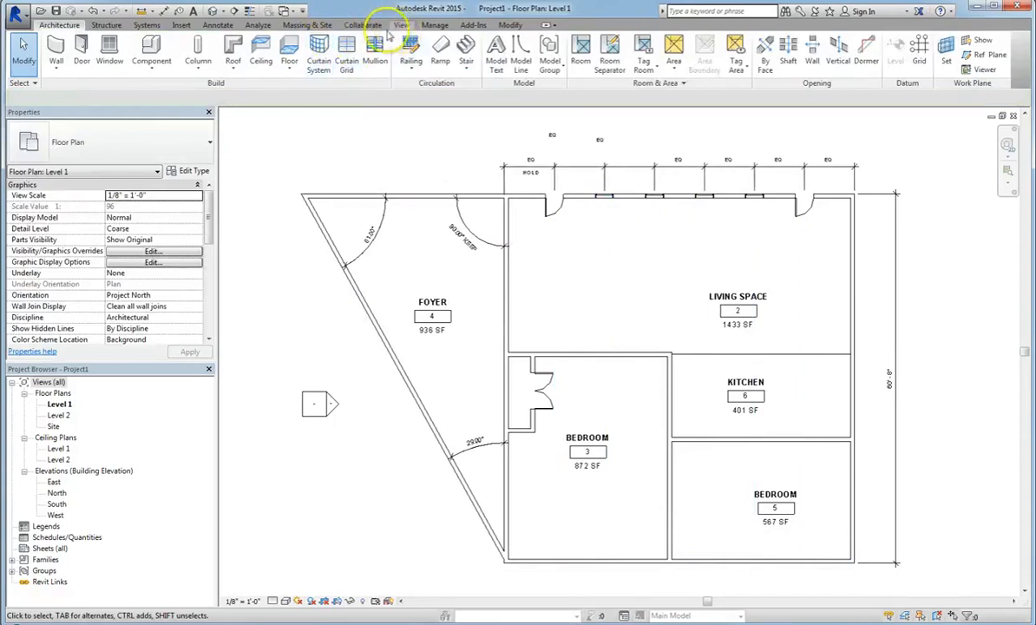
# Step: Deselect the wall and show the View ribbon's display commands for the Level 1 plan
pyautogui.click(401, 24)
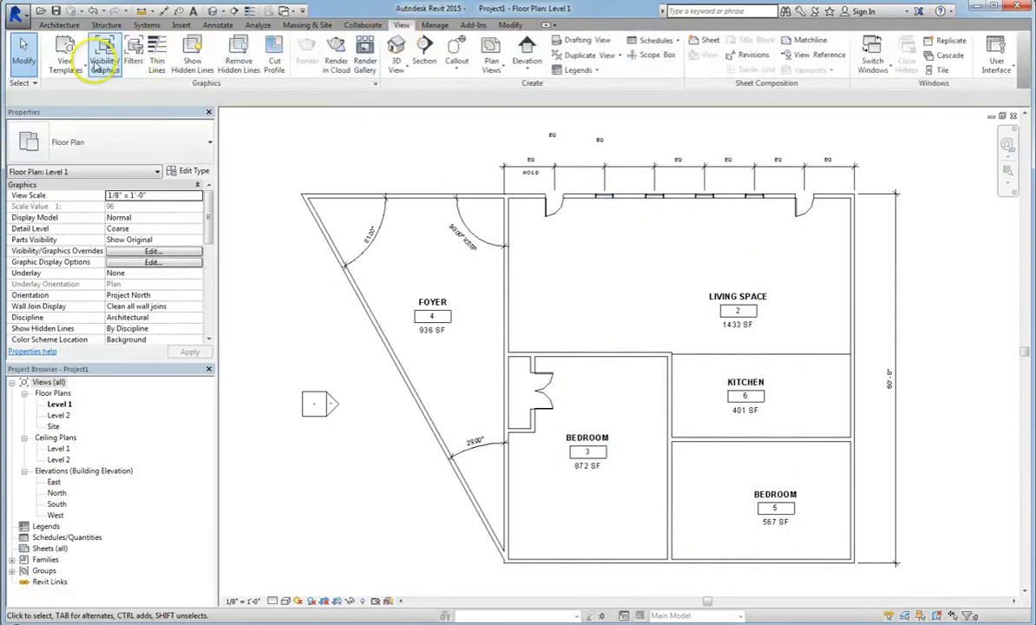
pyautogui.moveTo(104, 52)
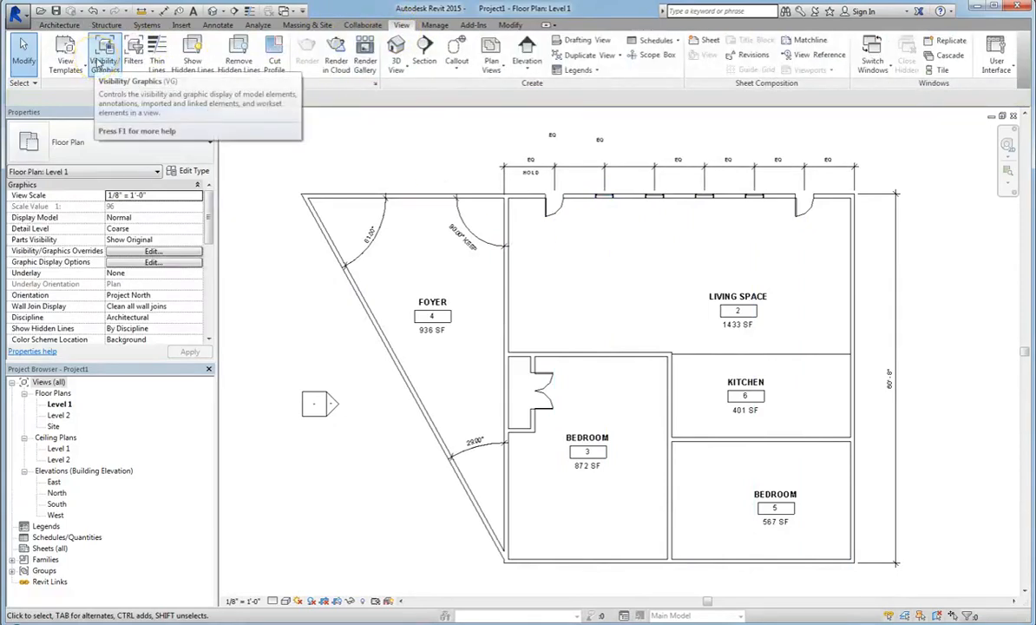
# Step: Open Visibility/Graphic Overrides for Level 1, glance at Imported Categories and Filters, return to Model Categories
pyautogui.click(104, 52)
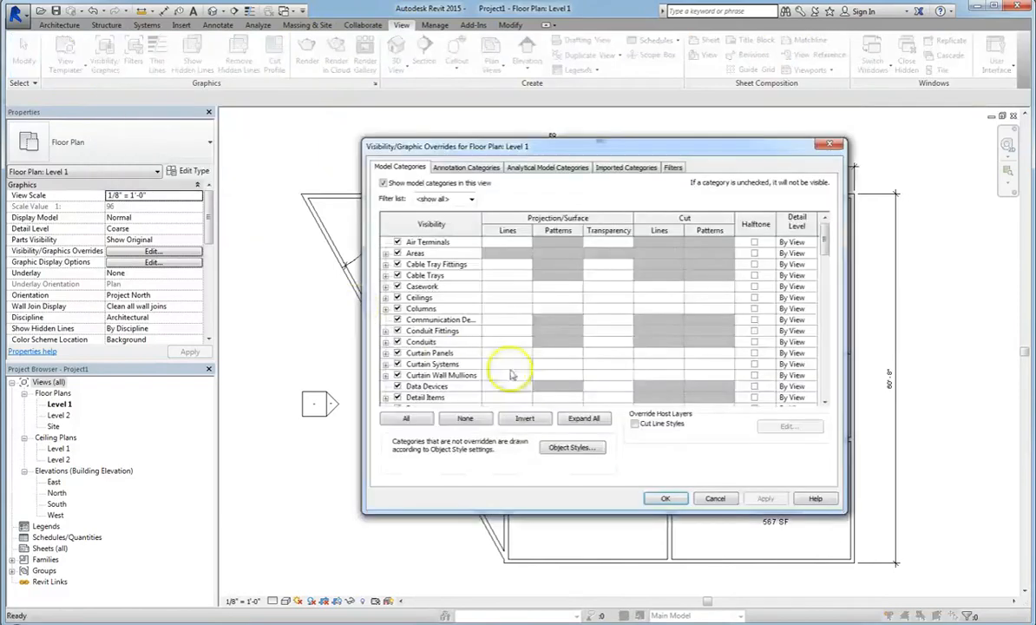
pyautogui.moveTo(717, 316)
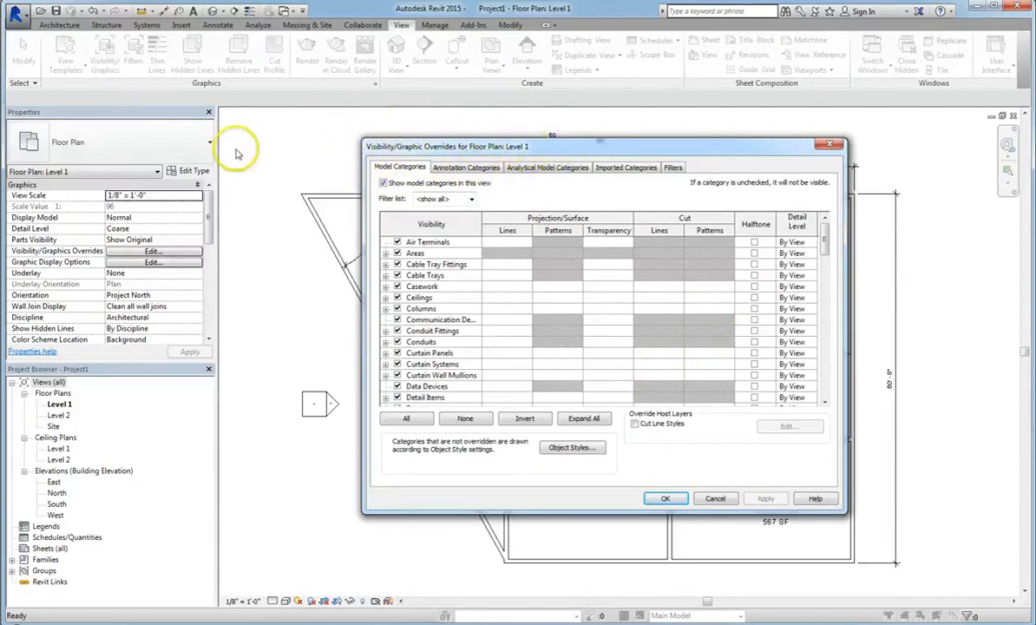
pyautogui.moveTo(340, 255)
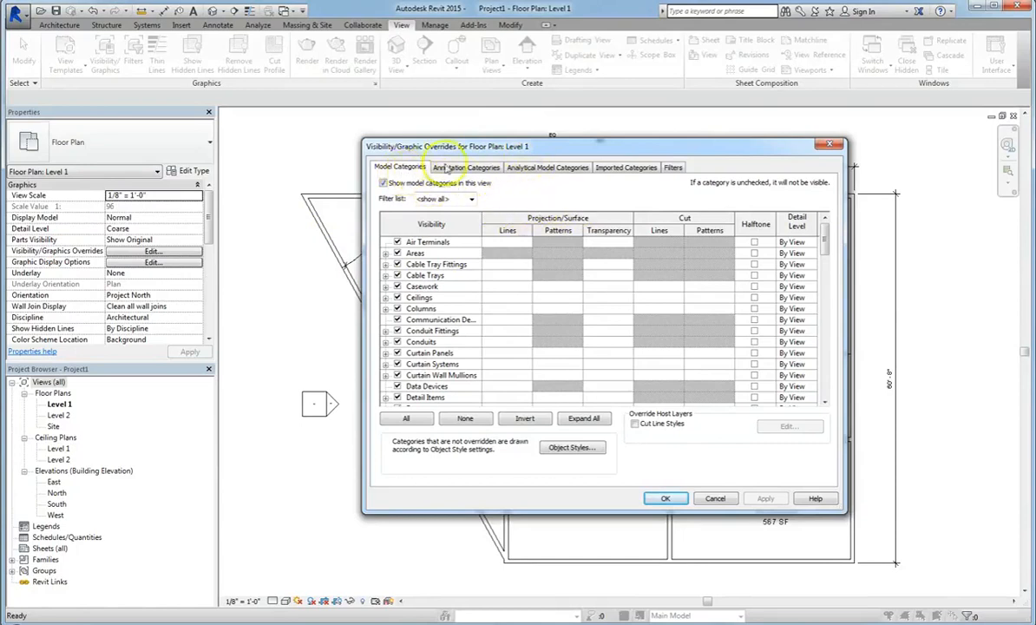
pyautogui.moveTo(527, 171)
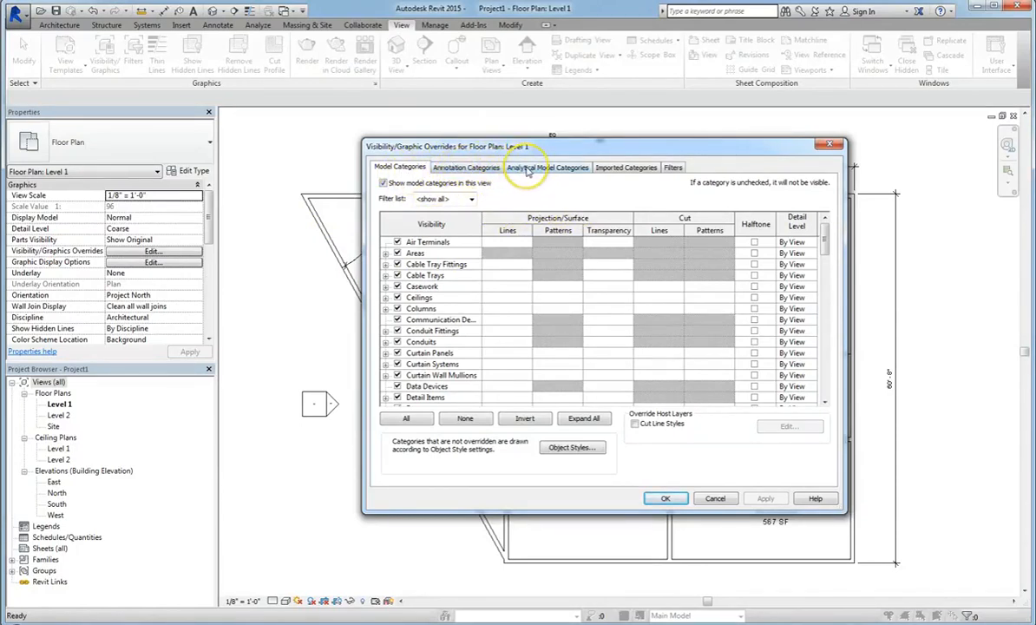
pyautogui.click(626, 167)
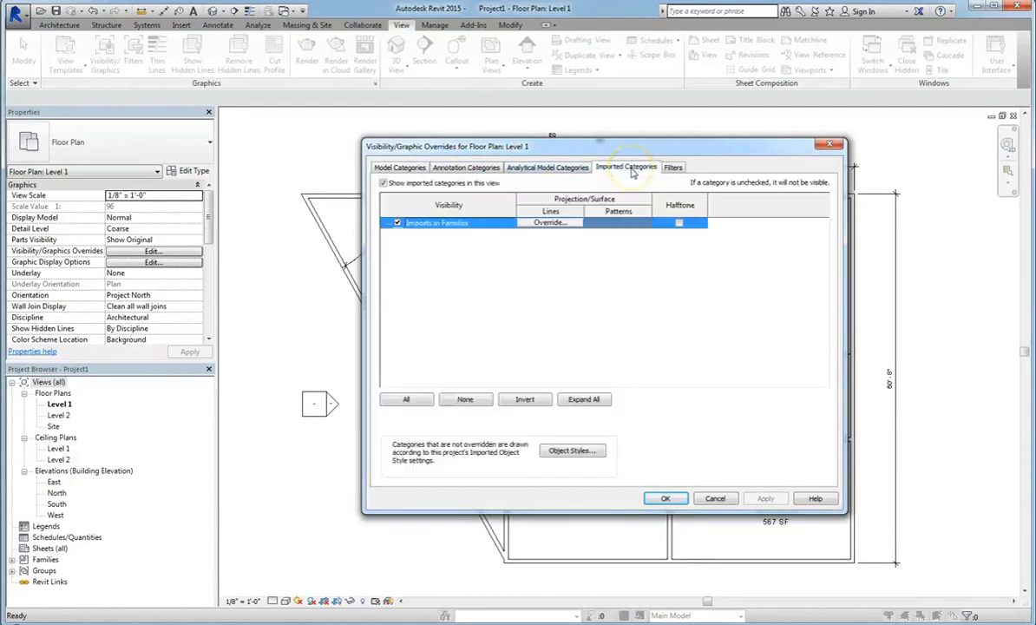
pyautogui.click(673, 167)
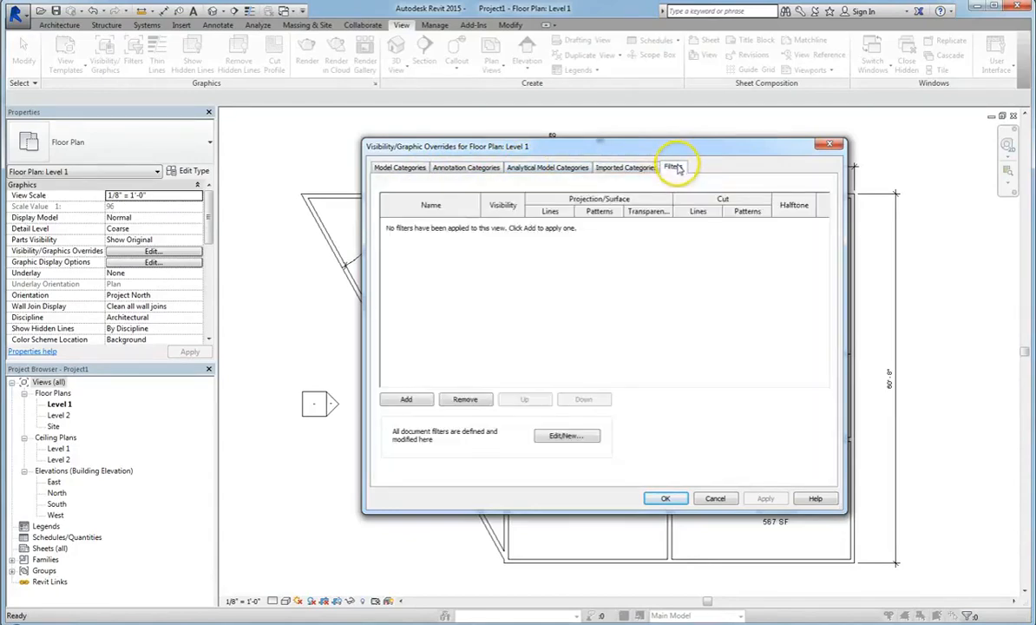
pyautogui.click(400, 167)
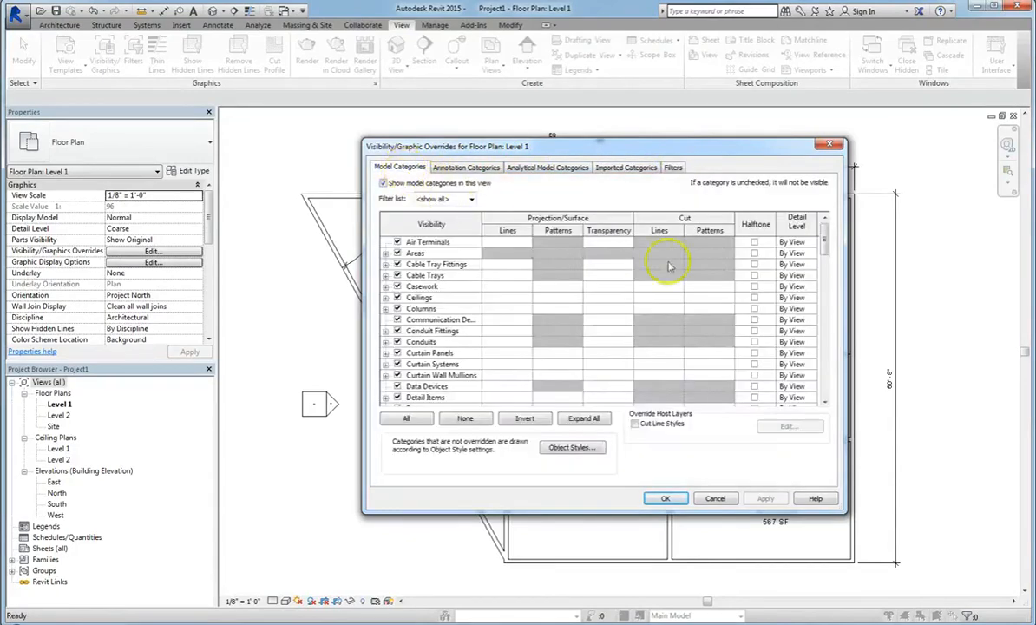
pyautogui.moveTo(599, 145); pyautogui.dragTo(601, 247)
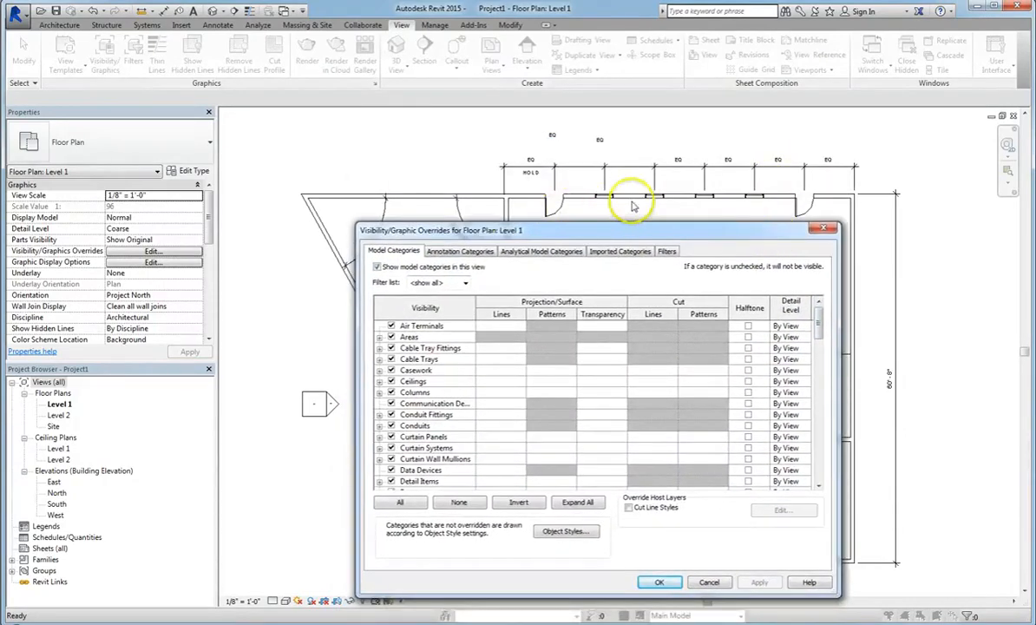
pyautogui.scroll(-3)
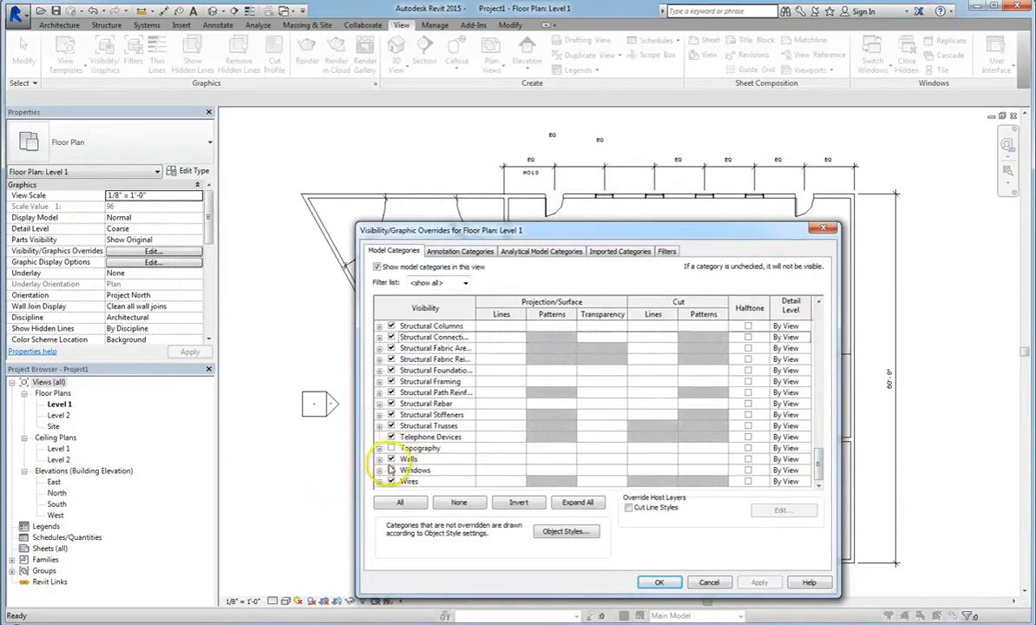
pyautogui.scroll(3)
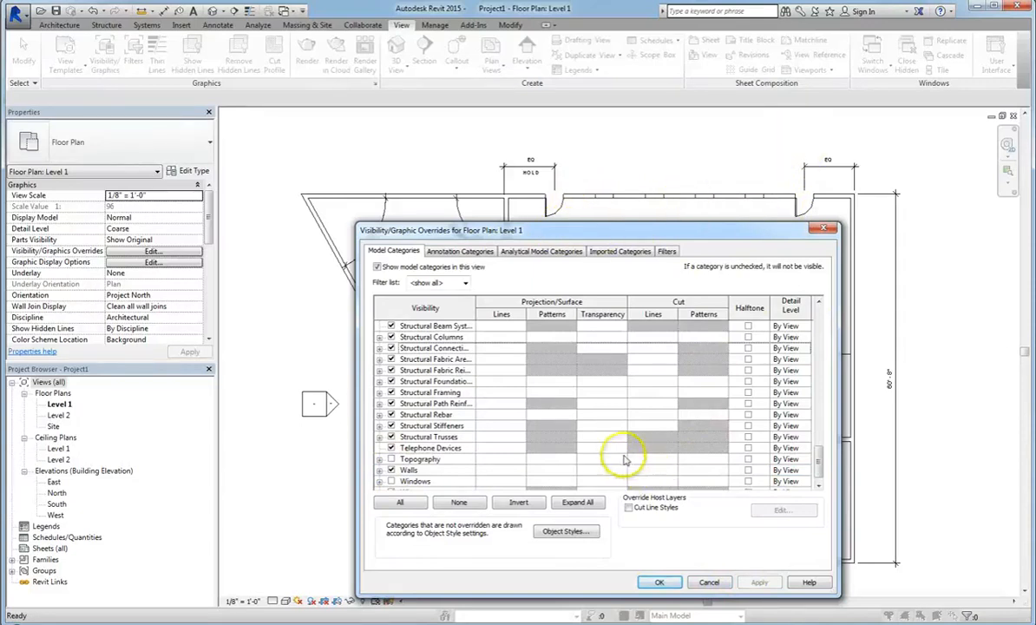
pyautogui.click(415, 469)
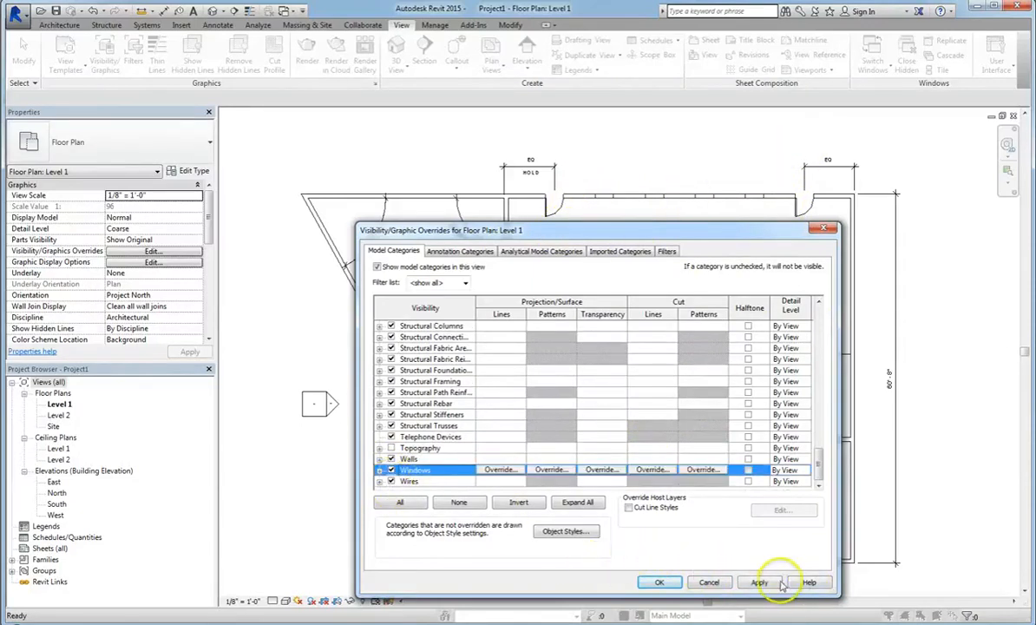
pyautogui.click(756, 581)
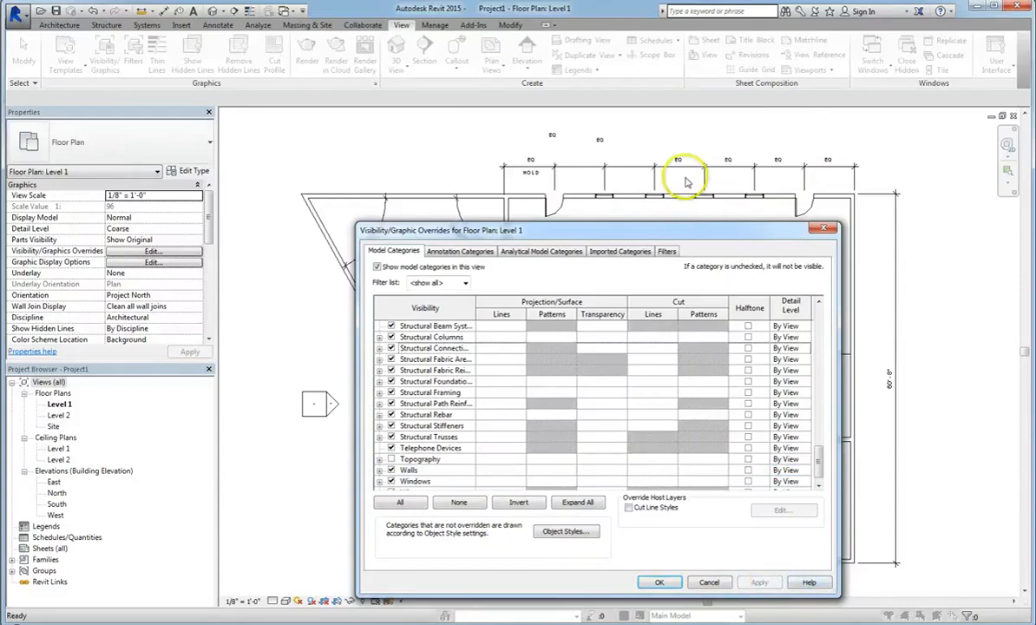
pyautogui.scroll(3)
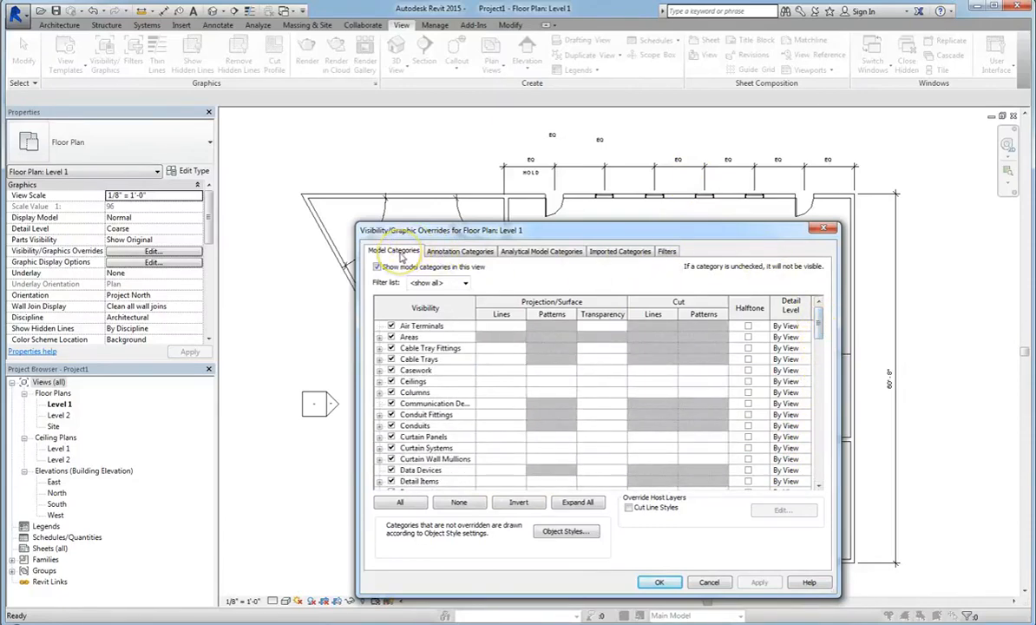
# Step: Scroll the Model Categories list, then show the Annotation Categories overrides for Level 1
pyautogui.click(416, 426)
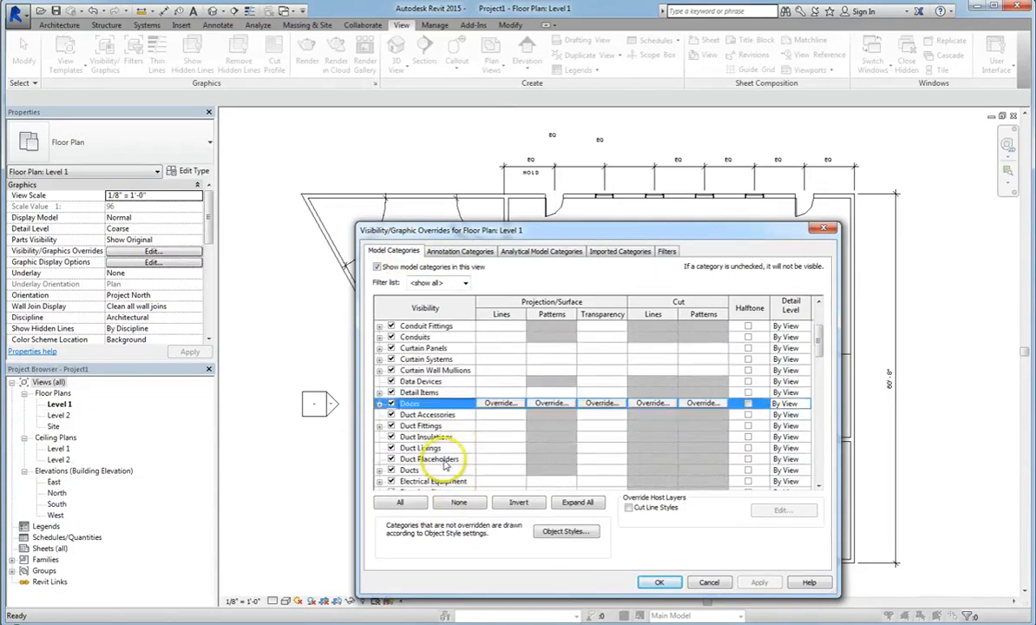
pyautogui.scroll(-3)
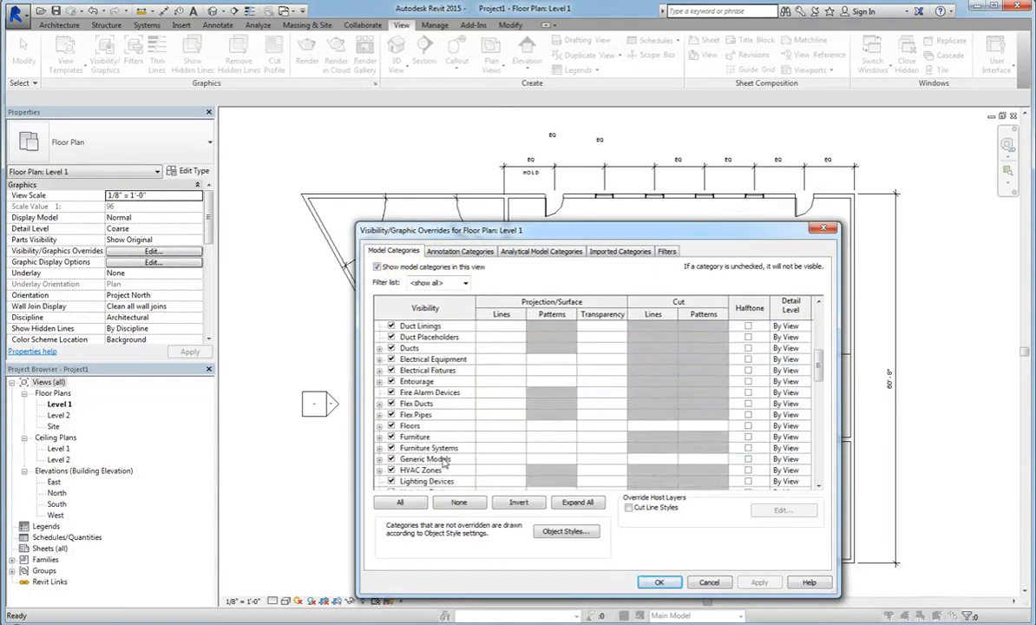
pyautogui.scroll(-3)
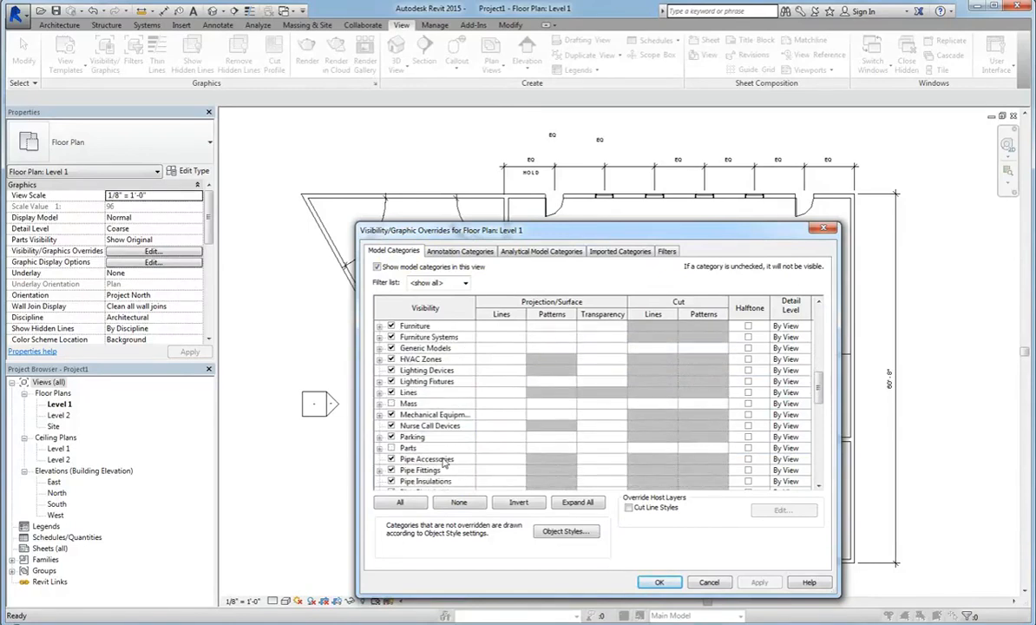
pyautogui.moveTo(447, 438)
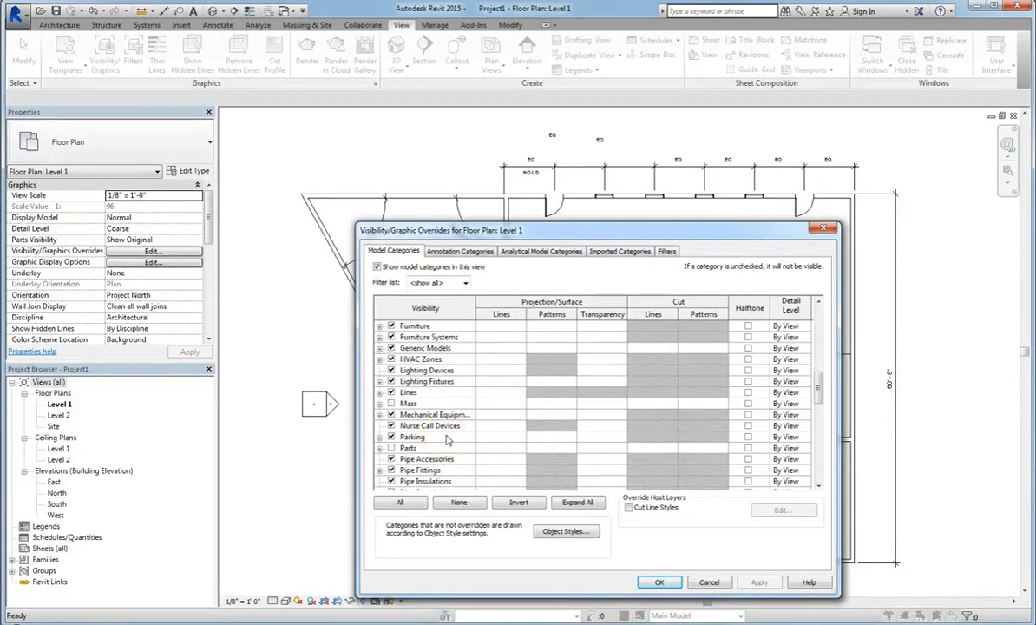
pyautogui.click(460, 250)
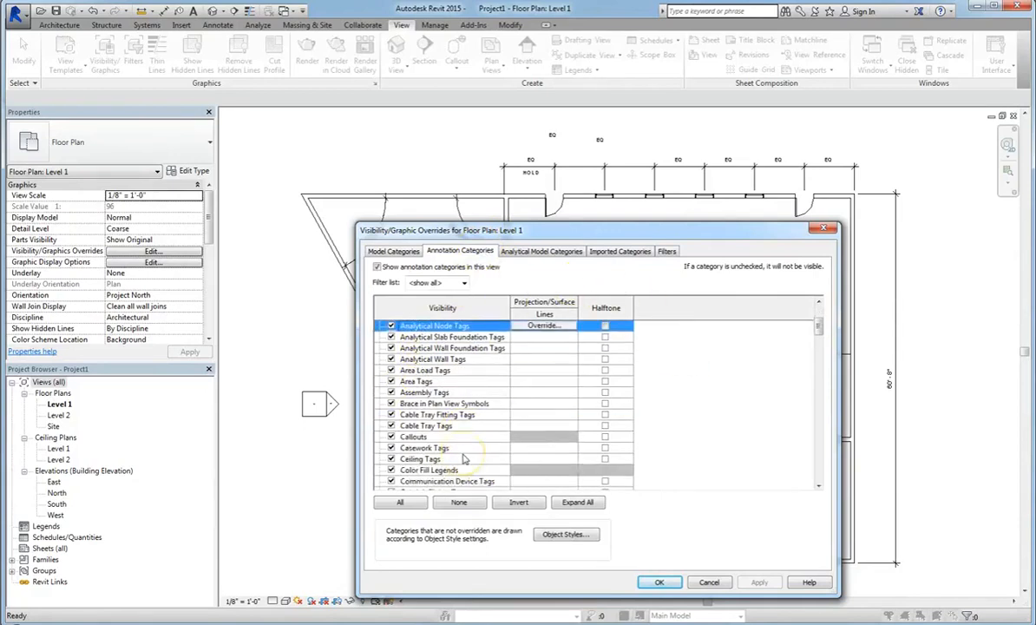
pyautogui.scroll(-3)
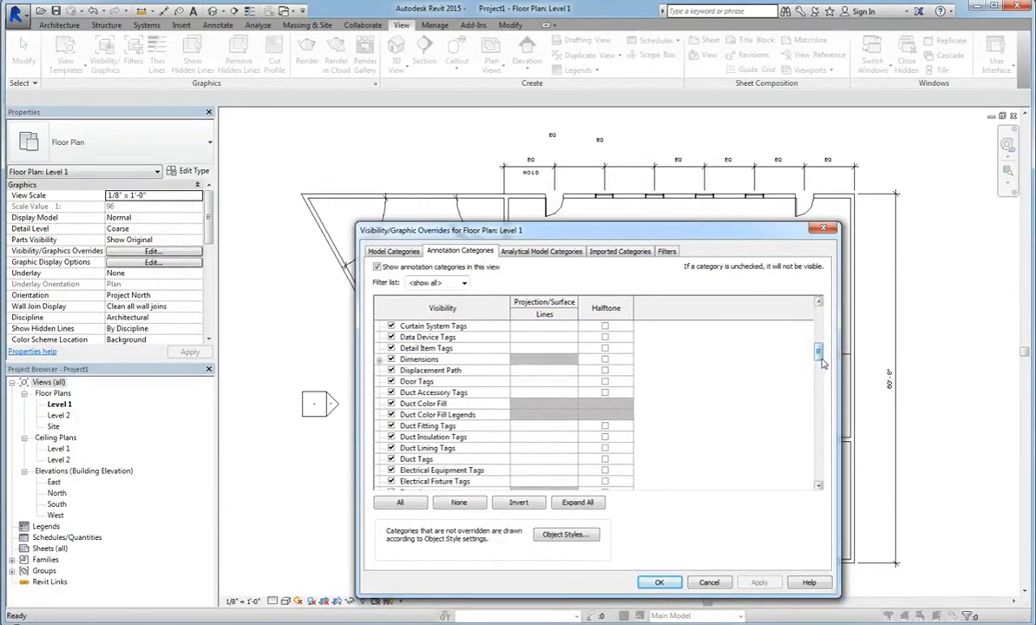
pyautogui.scroll(-3)
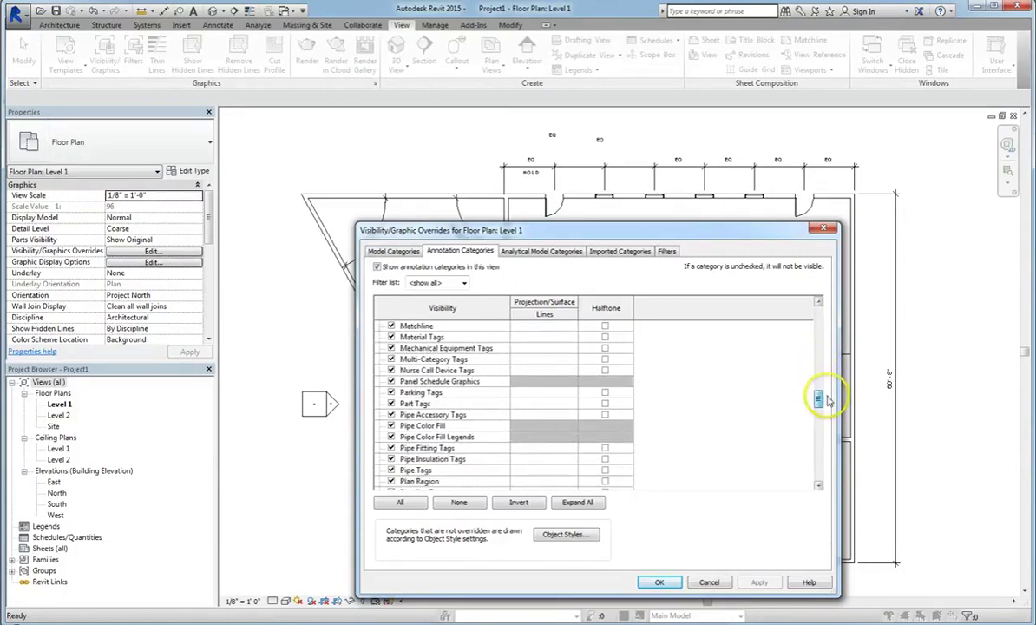
pyautogui.scroll(-3)
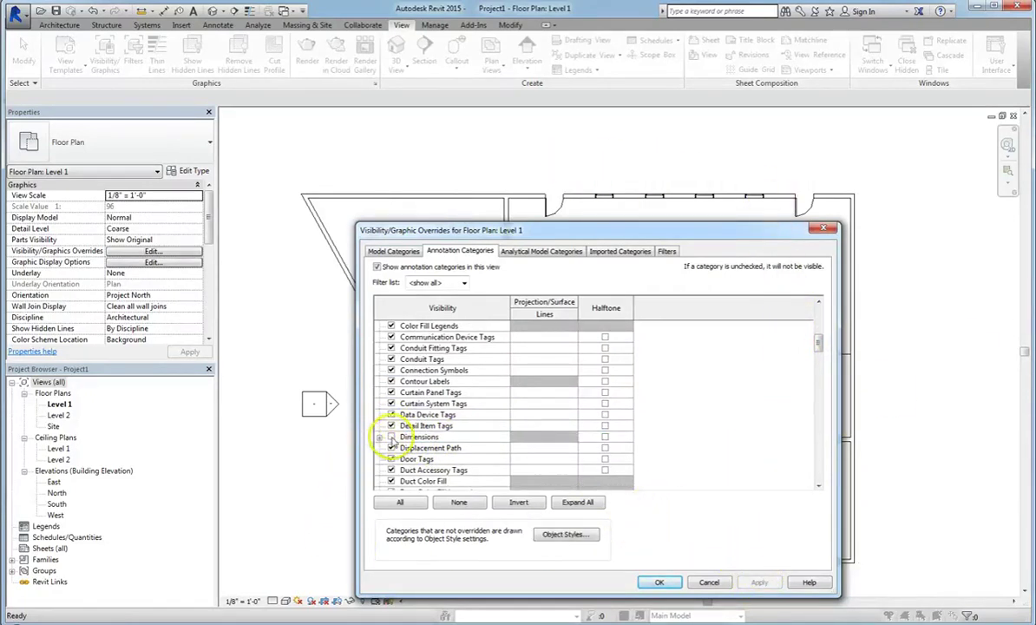
pyautogui.scroll(3)
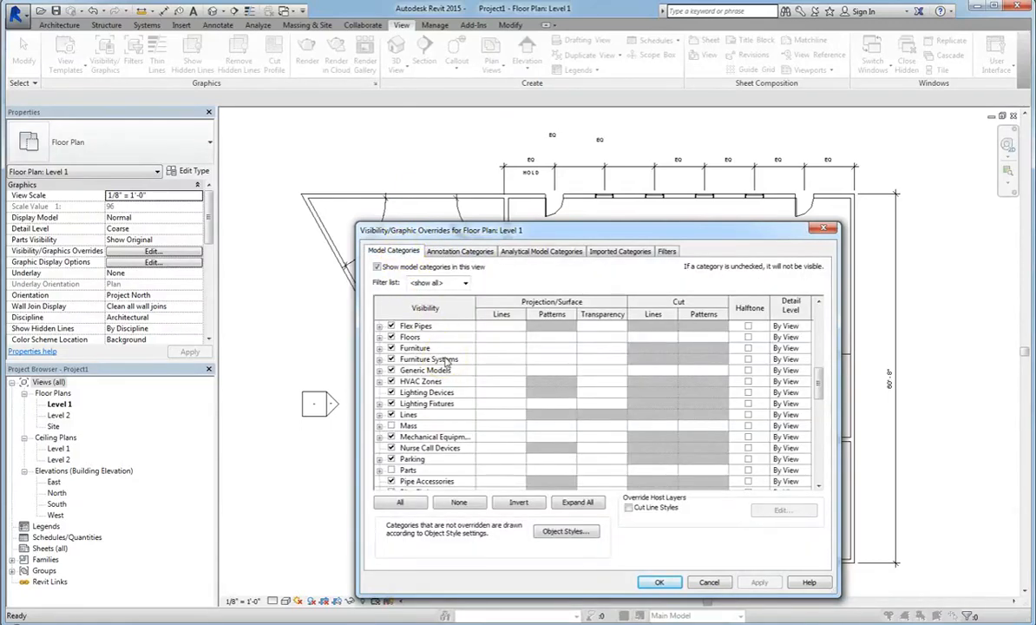
pyautogui.moveTo(469, 365)
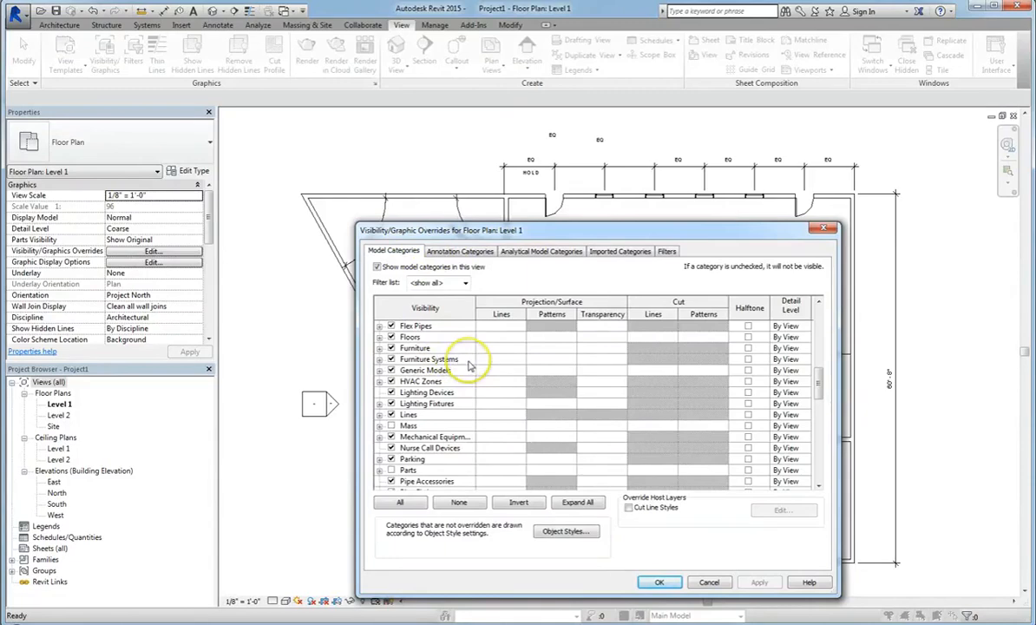
pyautogui.click(428, 358)
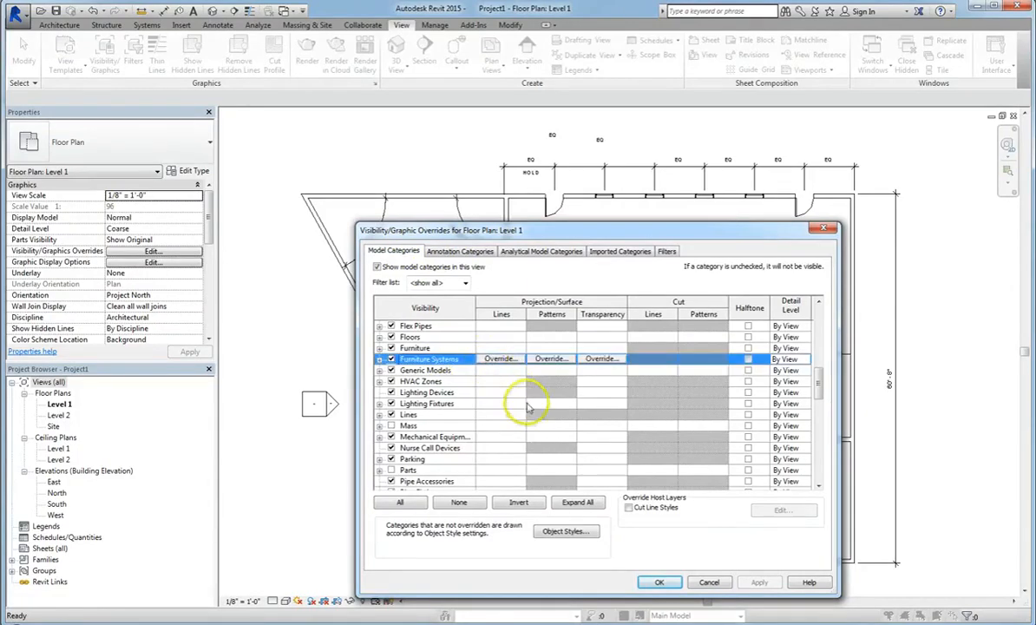
pyautogui.scroll(-3)
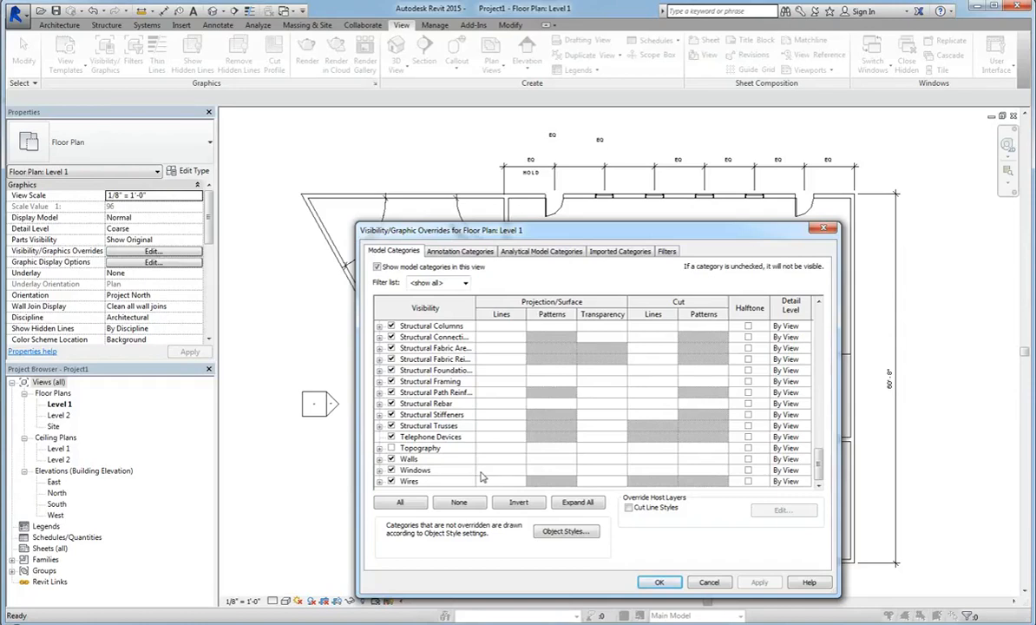
pyautogui.moveTo(519, 458)
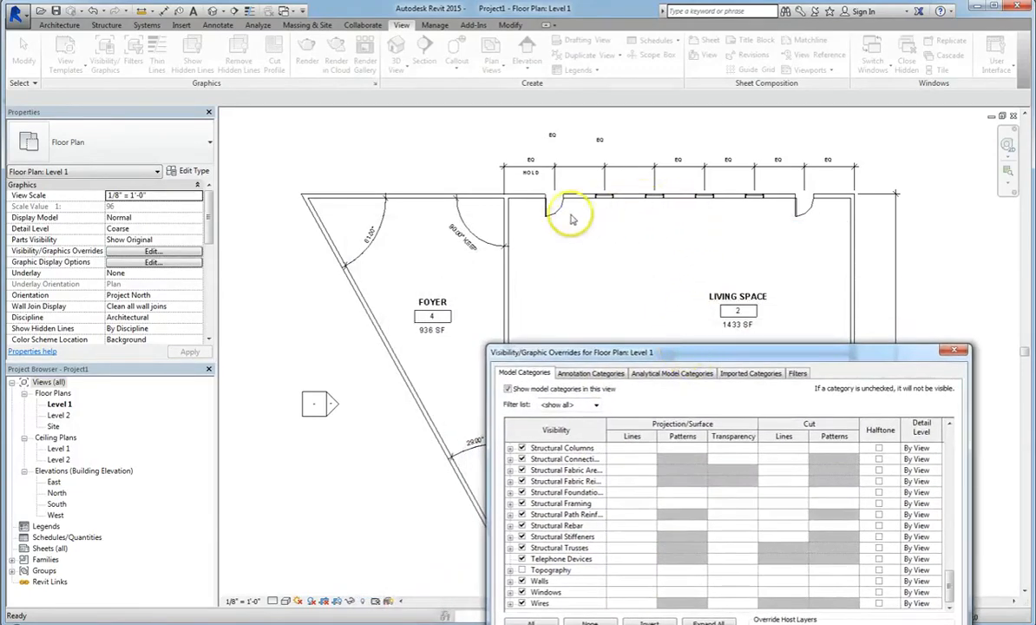
# Step: Give the Windows category a solid red cut fill and apply the overrides to the Level 1 plan
pyautogui.moveTo(572, 352); pyautogui.dragTo(699, 281)
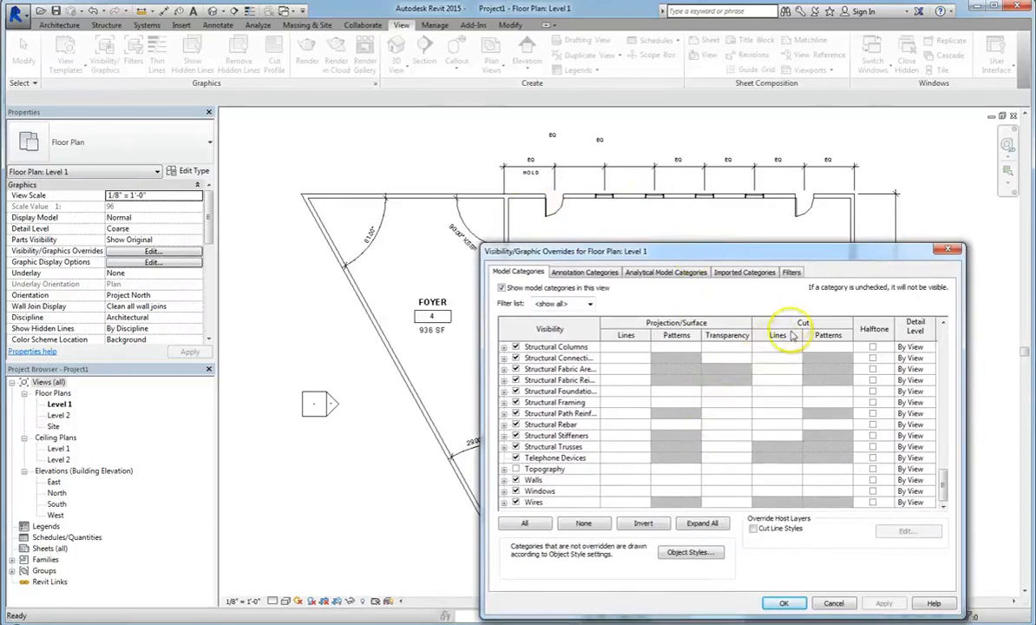
pyautogui.click(540, 490)
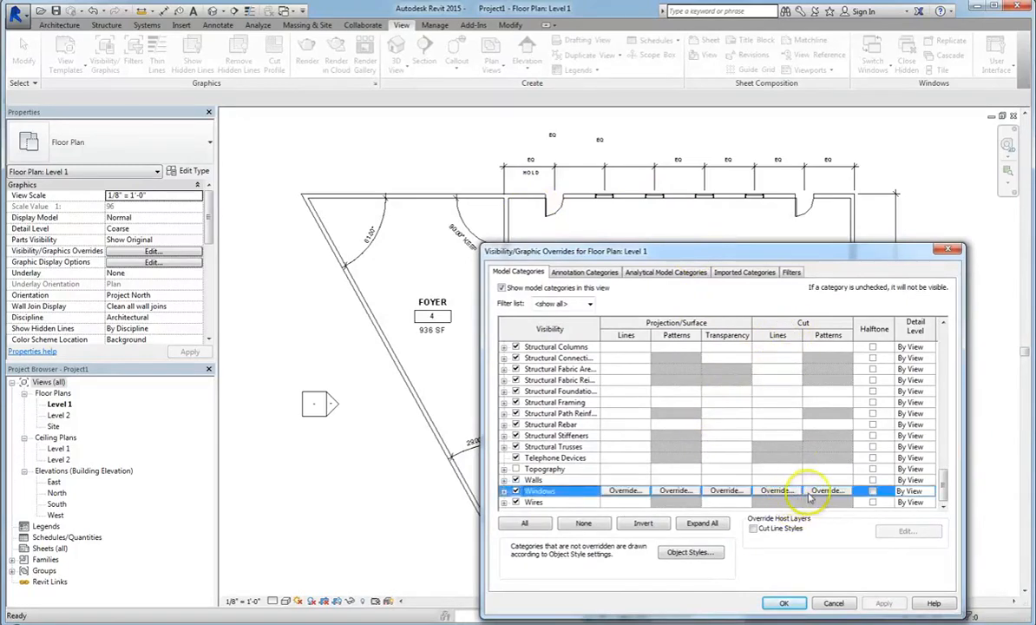
pyautogui.moveTo(831, 502)
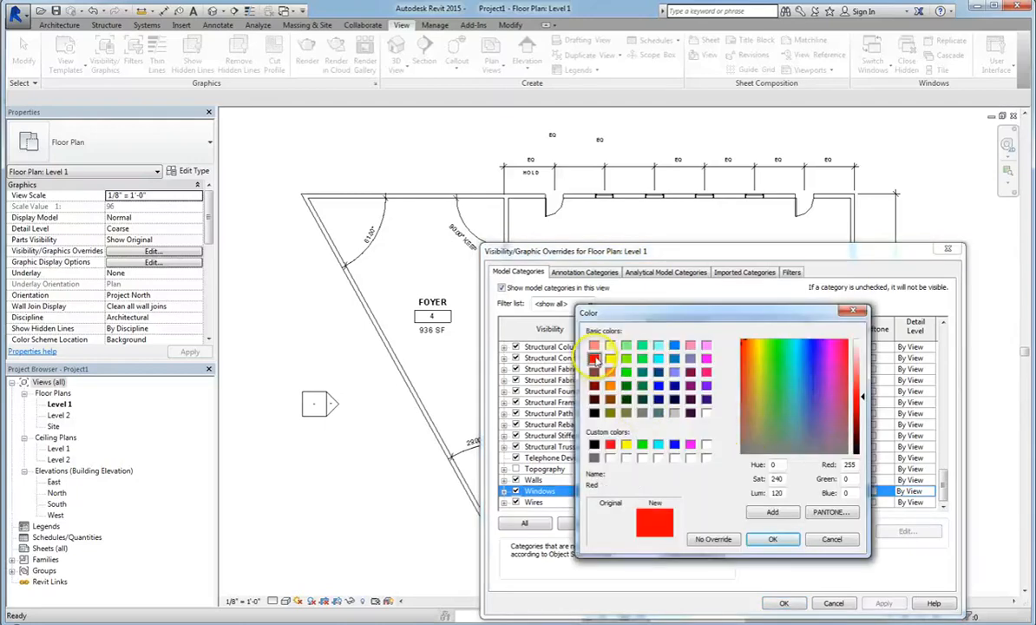
pyautogui.click(772, 538)
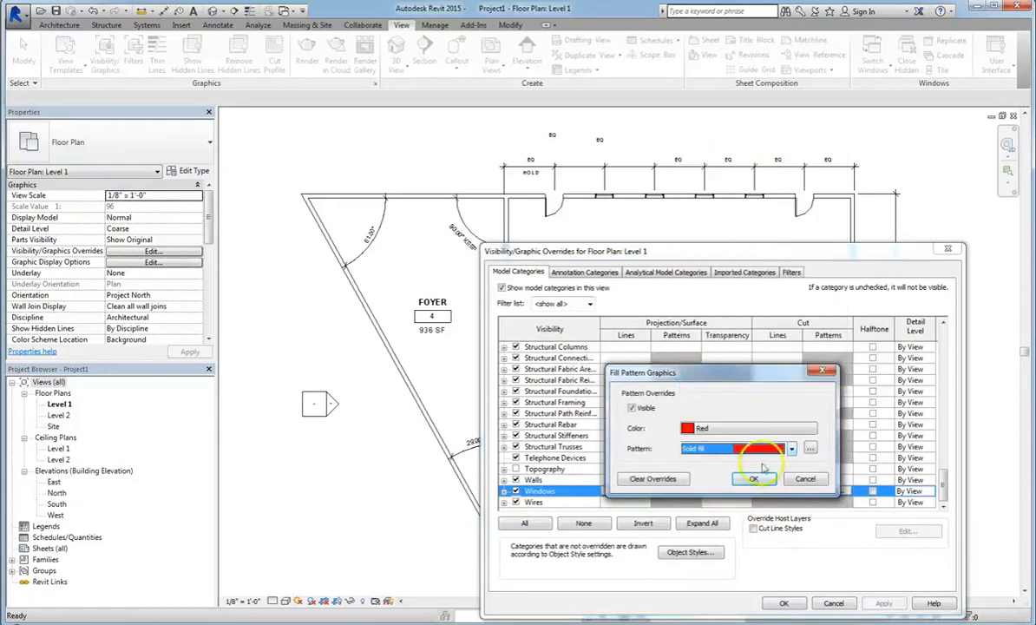
pyautogui.click(753, 479)
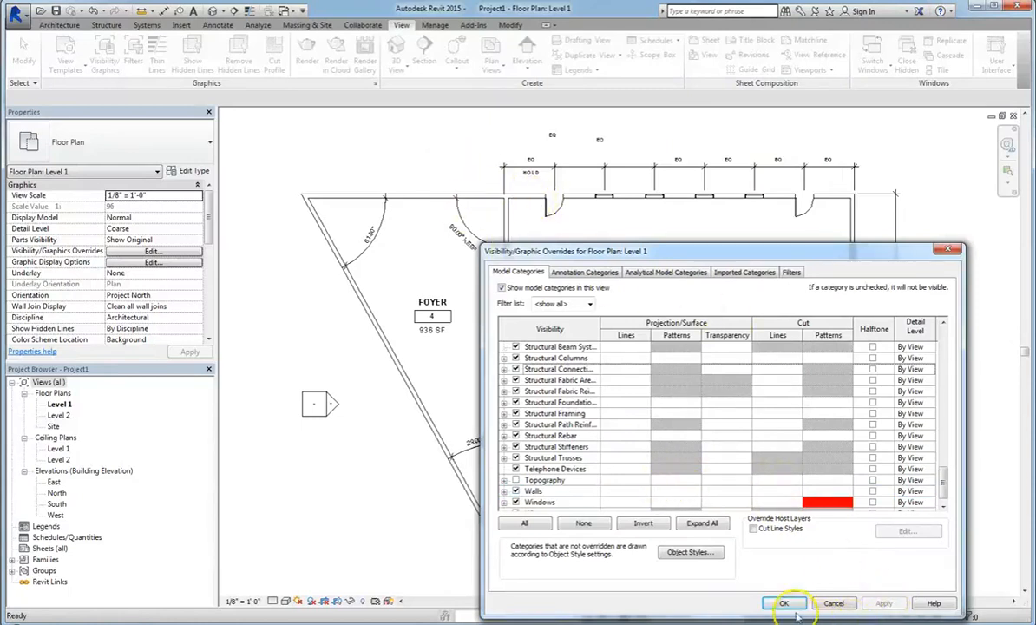
pyautogui.click(785, 604)
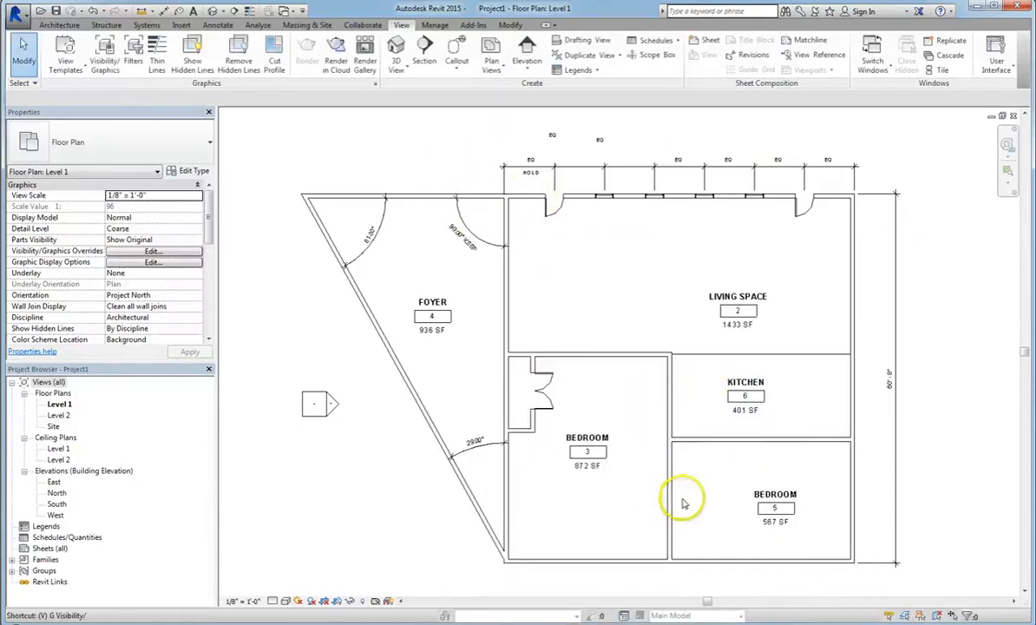
# Step: Reopen the overrides, give the Walls category a red cut fill pattern and apply it to the plan
pyautogui.click(153, 249)
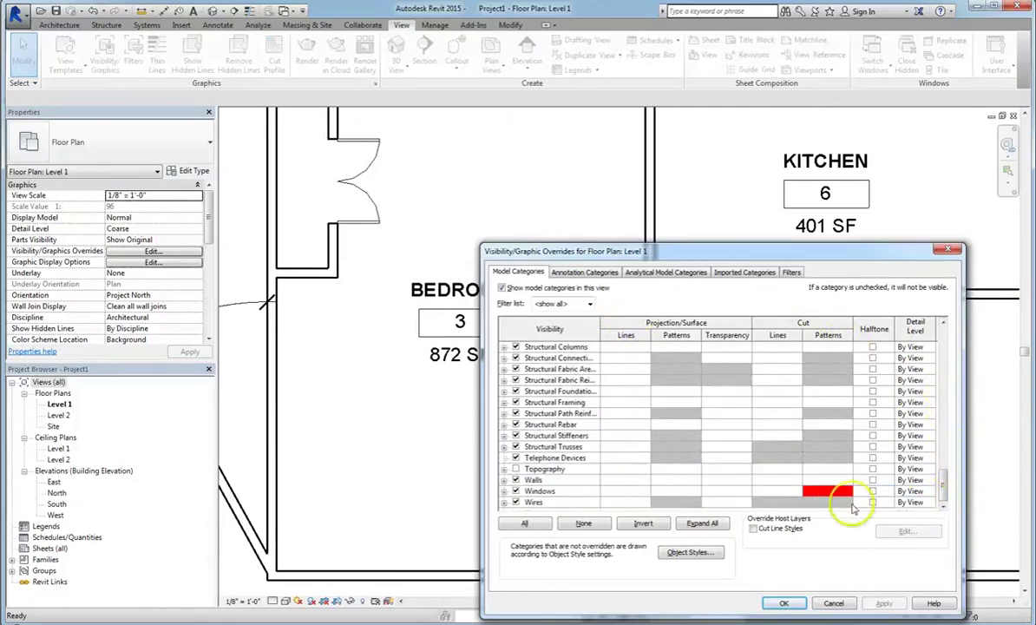
pyautogui.click(540, 490)
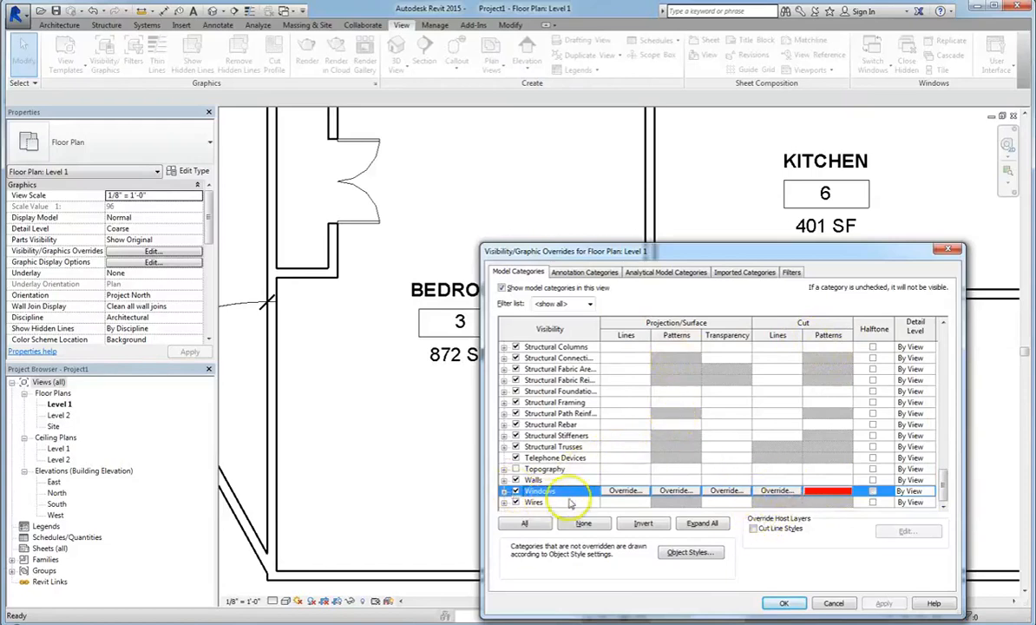
pyautogui.click(533, 479)
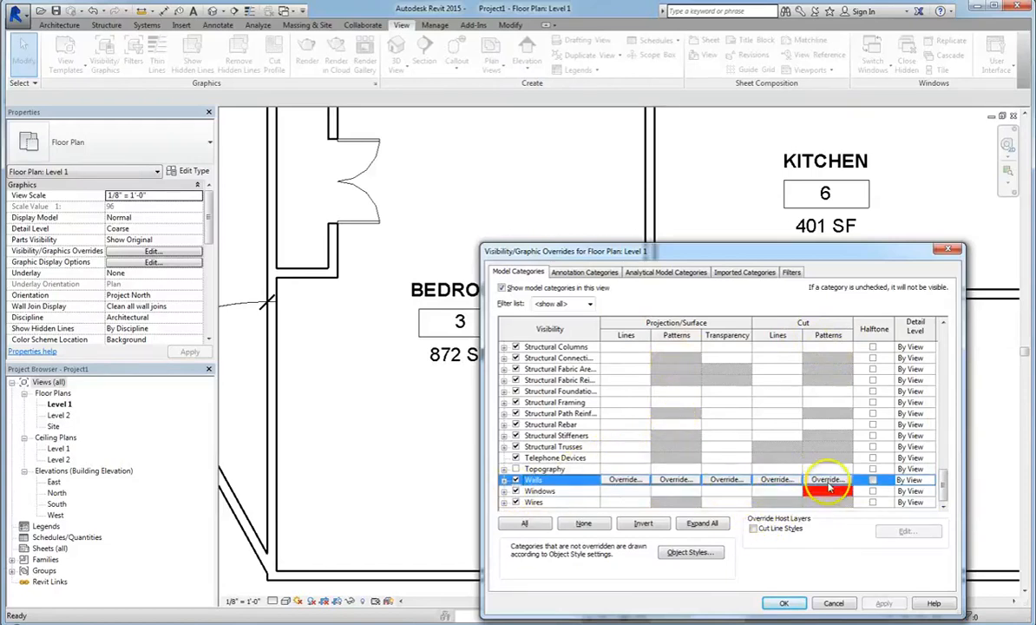
pyautogui.click(827, 479)
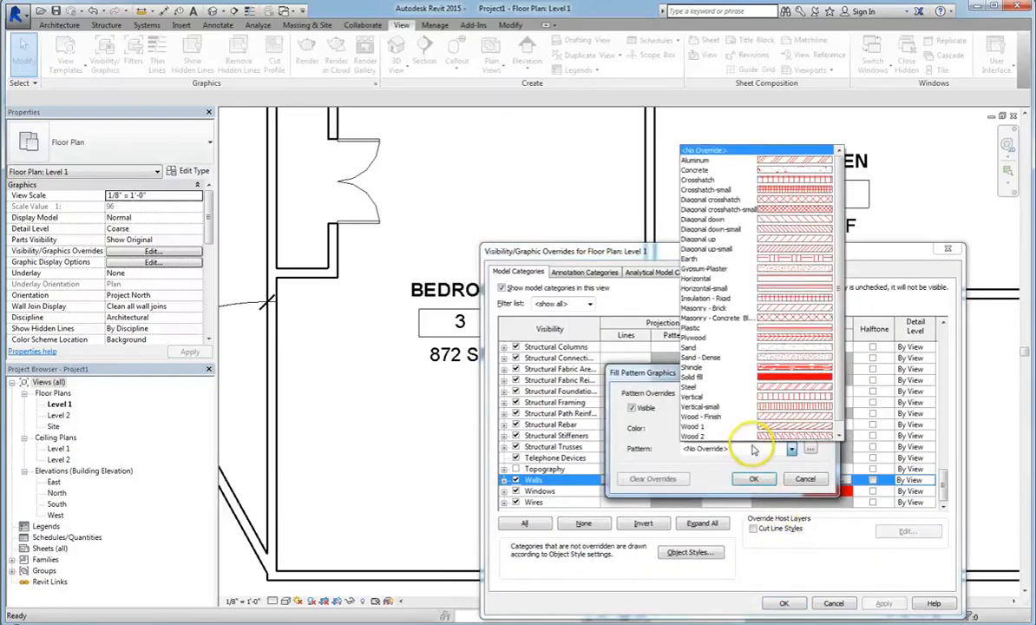
pyautogui.click(753, 479)
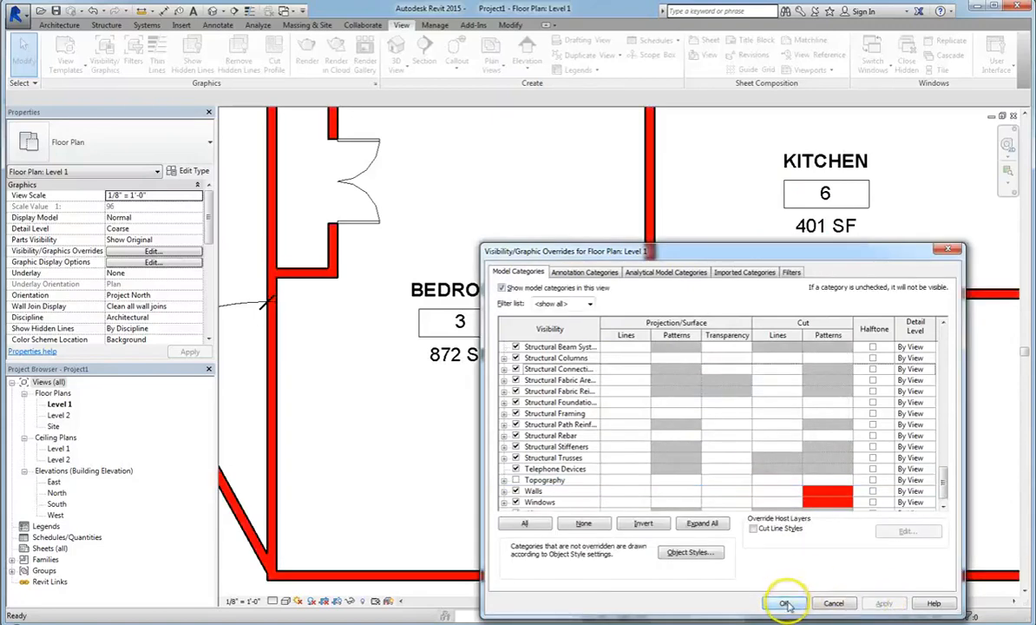
pyautogui.moveTo(415, 562)
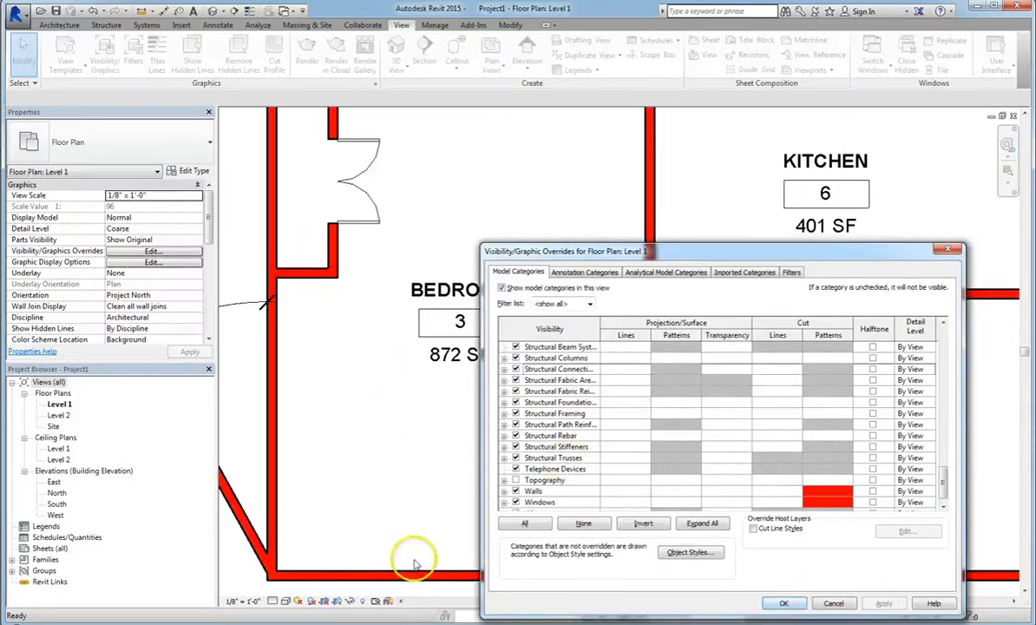
pyautogui.click(784, 604)
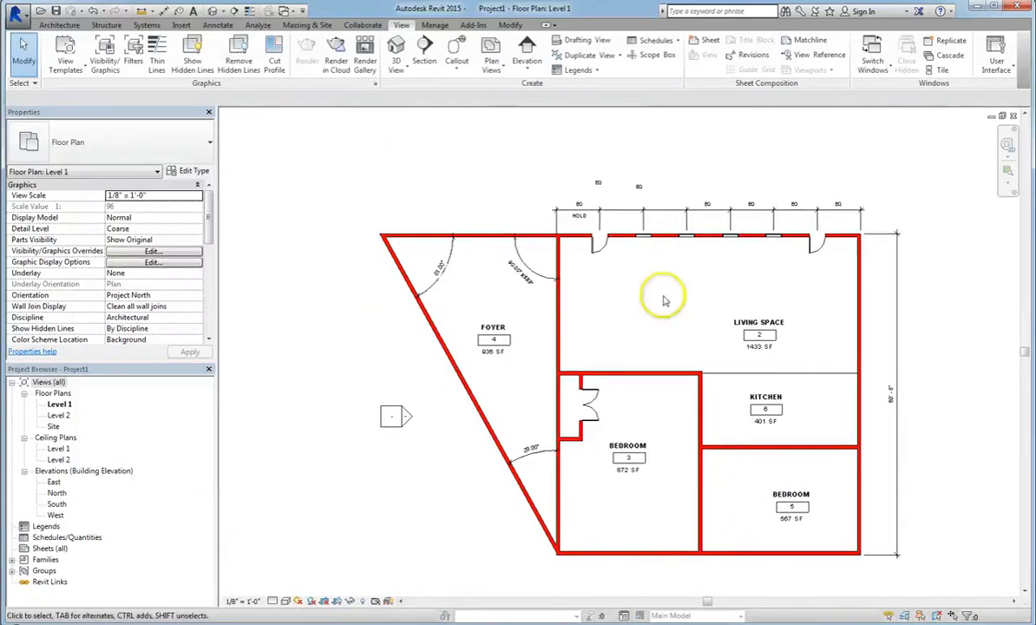
# Step: Zoom in and out on the Level 1 plan to check the red walls
pyautogui.scroll(3)
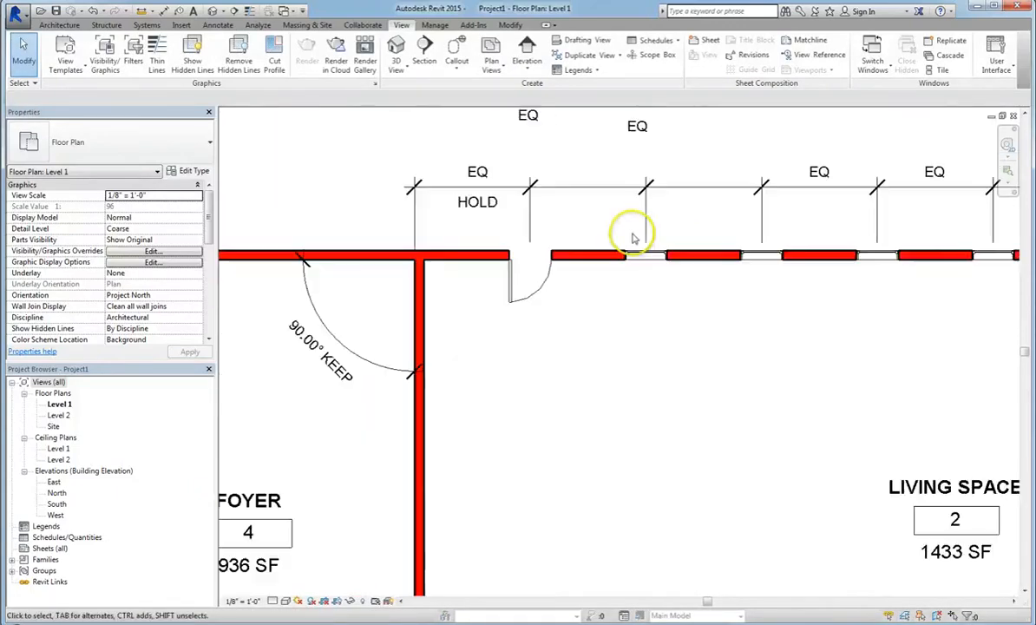
pyautogui.scroll(-3)
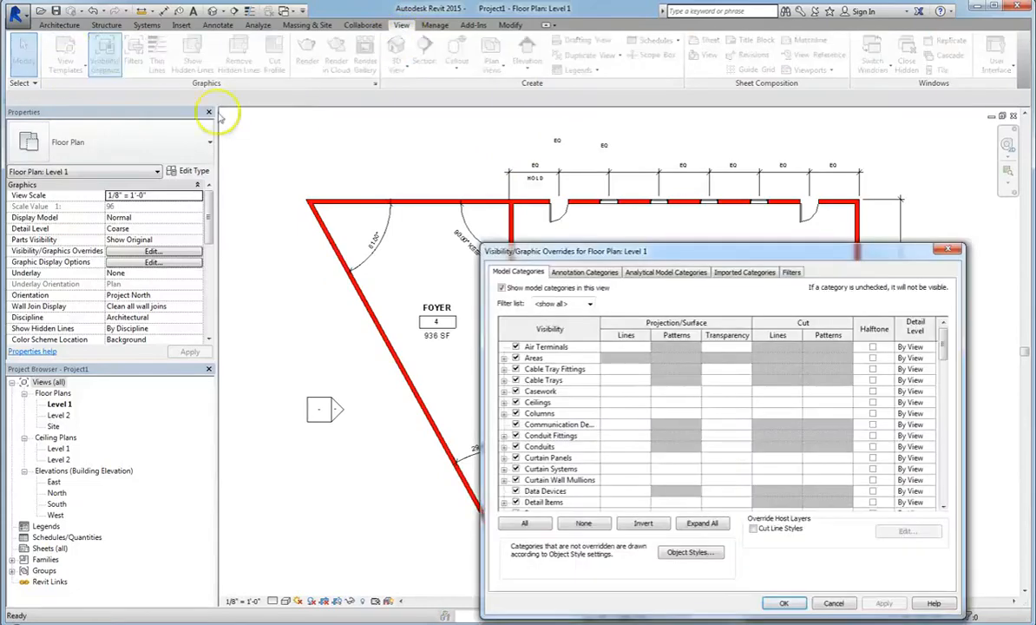
pyautogui.moveTo(637, 305)
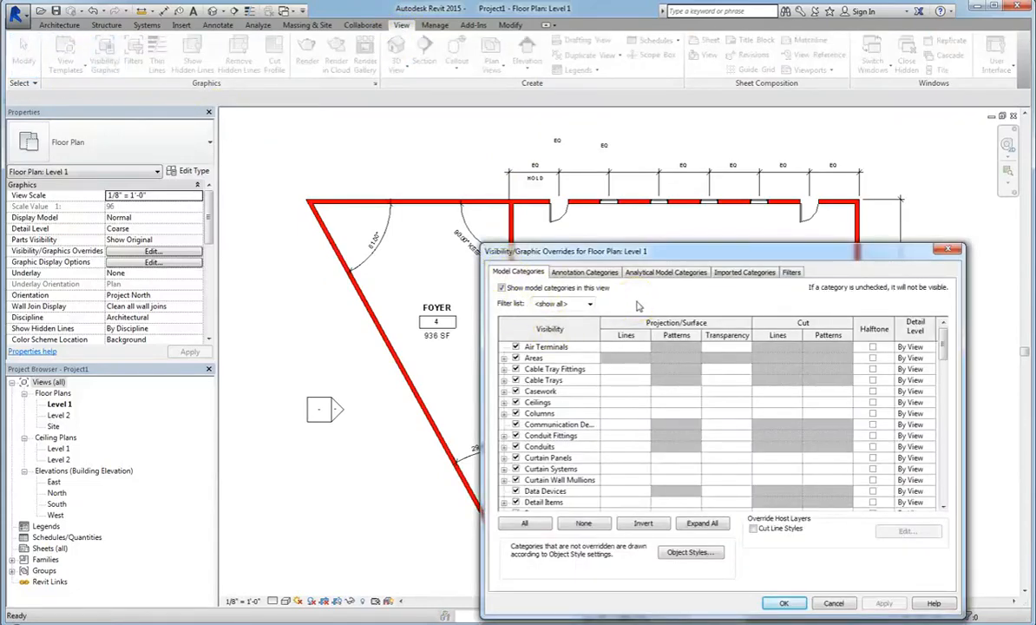
# Step: Scroll the Model Categories list down to the Walls row showing its red cut fill
pyautogui.scroll(-3)
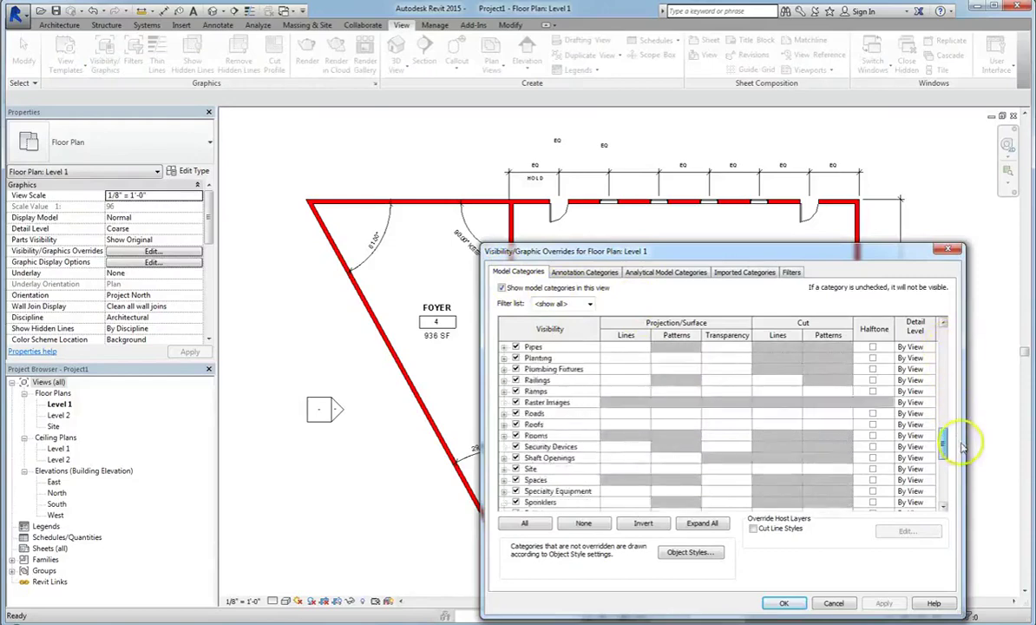
pyautogui.scroll(-3)
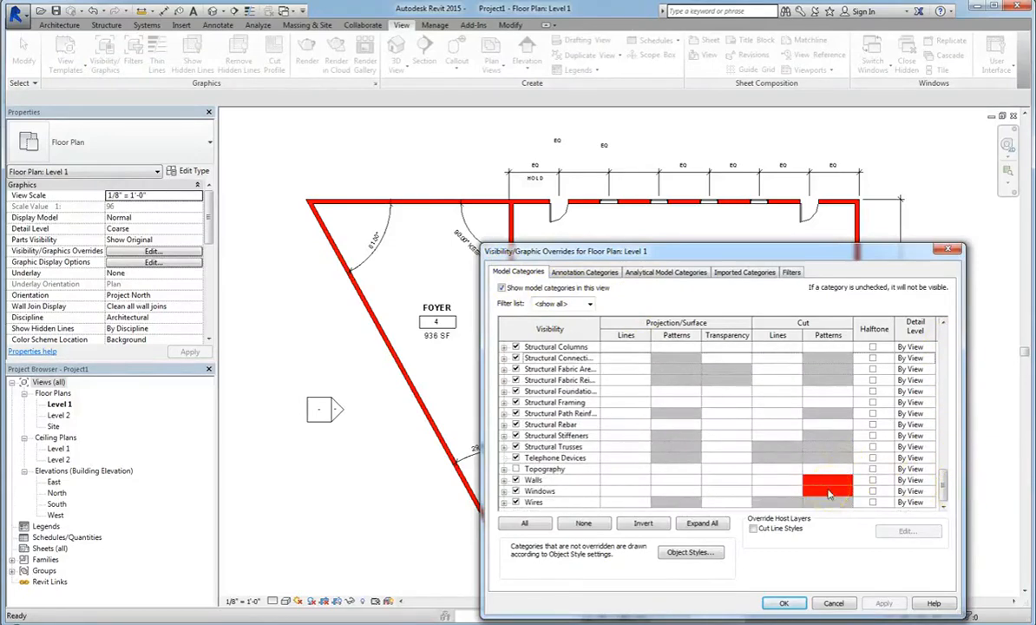
pyautogui.moveTo(1013, 489)
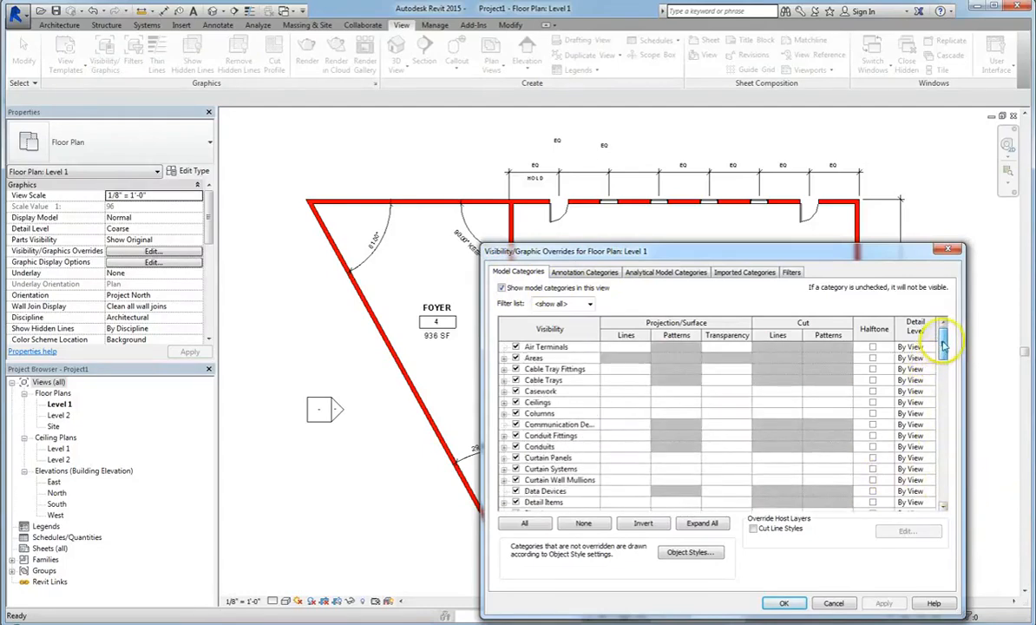
pyautogui.scroll(-3)
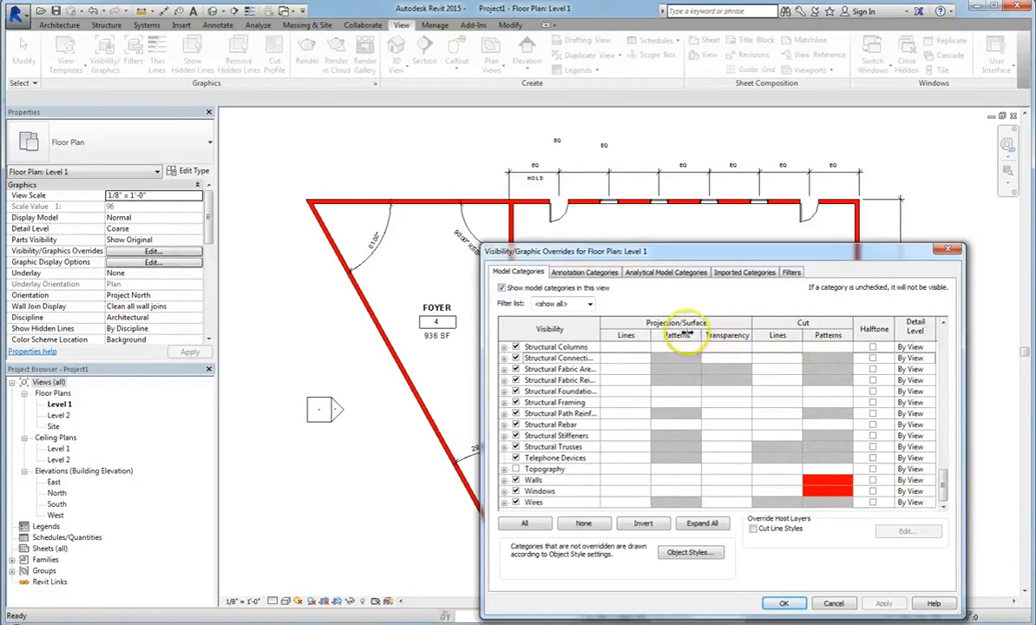
pyautogui.moveTo(830, 351)
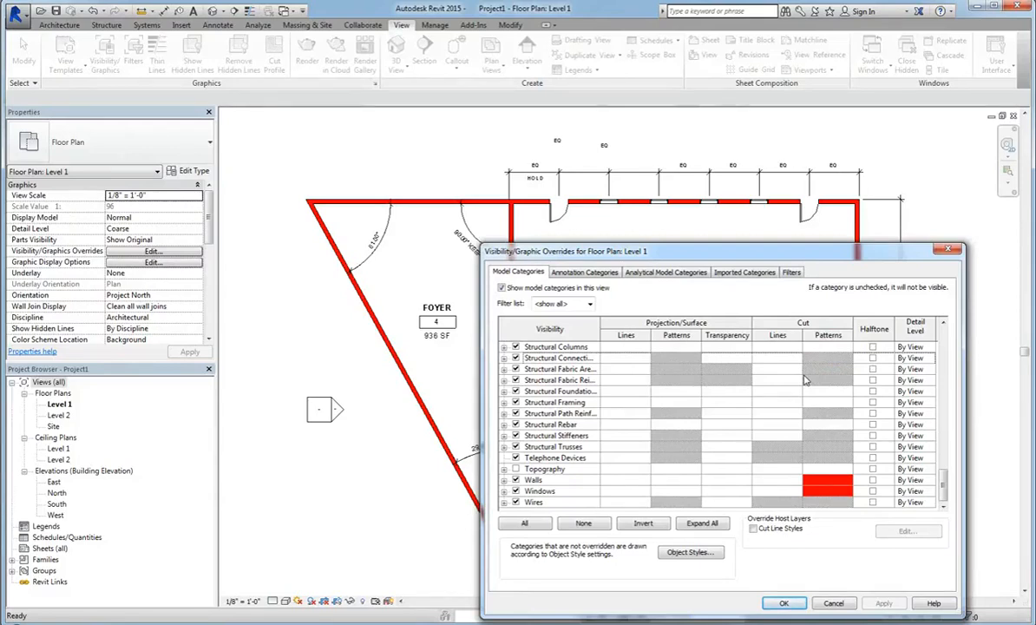
pyautogui.moveTo(521, 228)
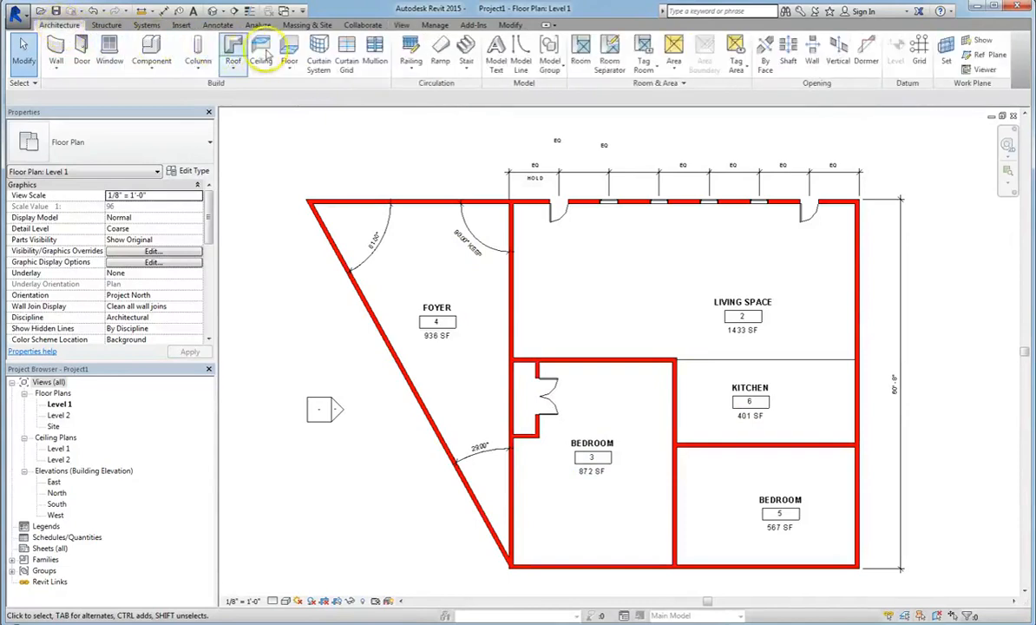
# Step: Place a Desk 60" x 30" component in the Level 1 living space and finish with Modify
pyautogui.click(151, 49)
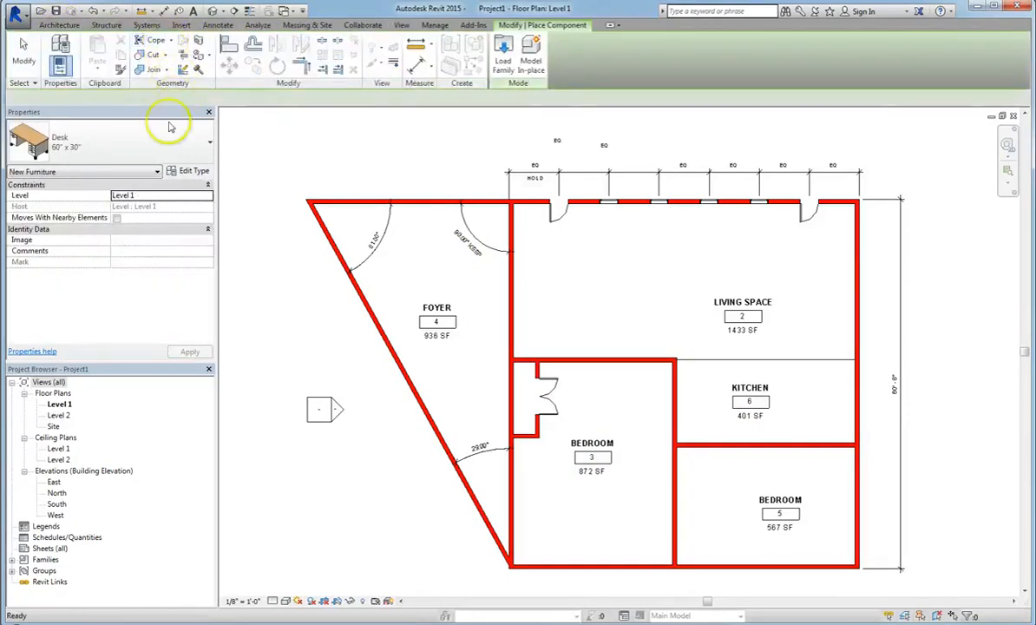
pyautogui.click(673, 330)
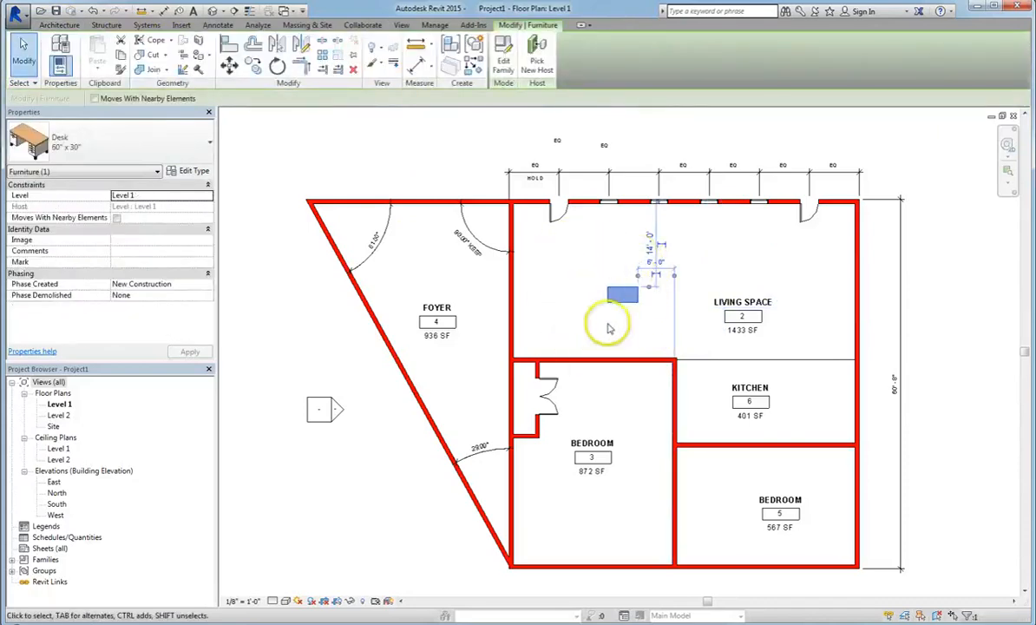
pyautogui.click(59, 24)
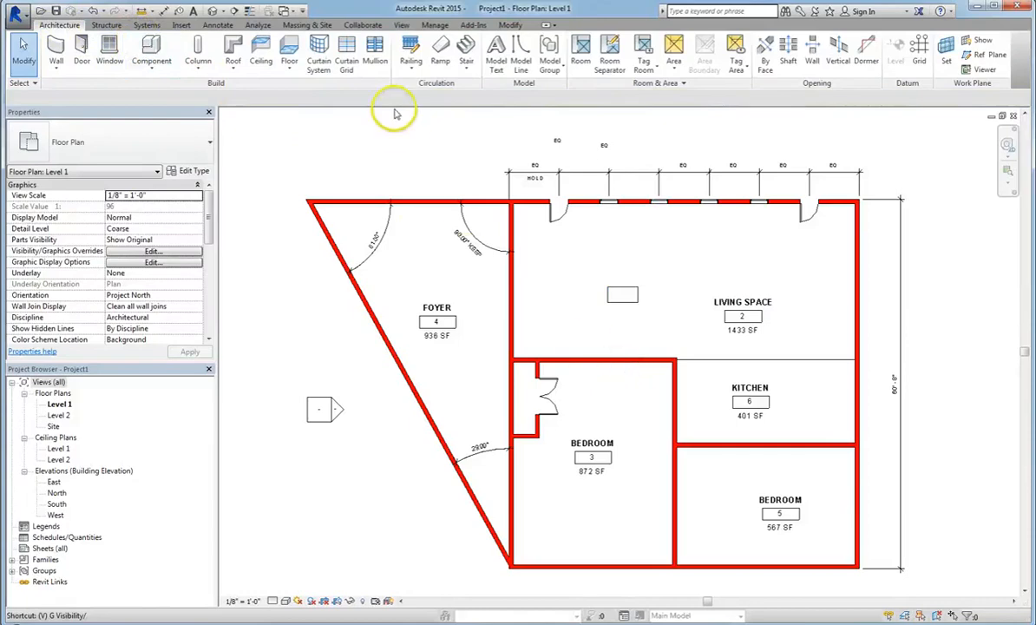
# Step: In the Level 1 overrides, set the Furniture category's projection transparency to 60
pyautogui.click(153, 250)
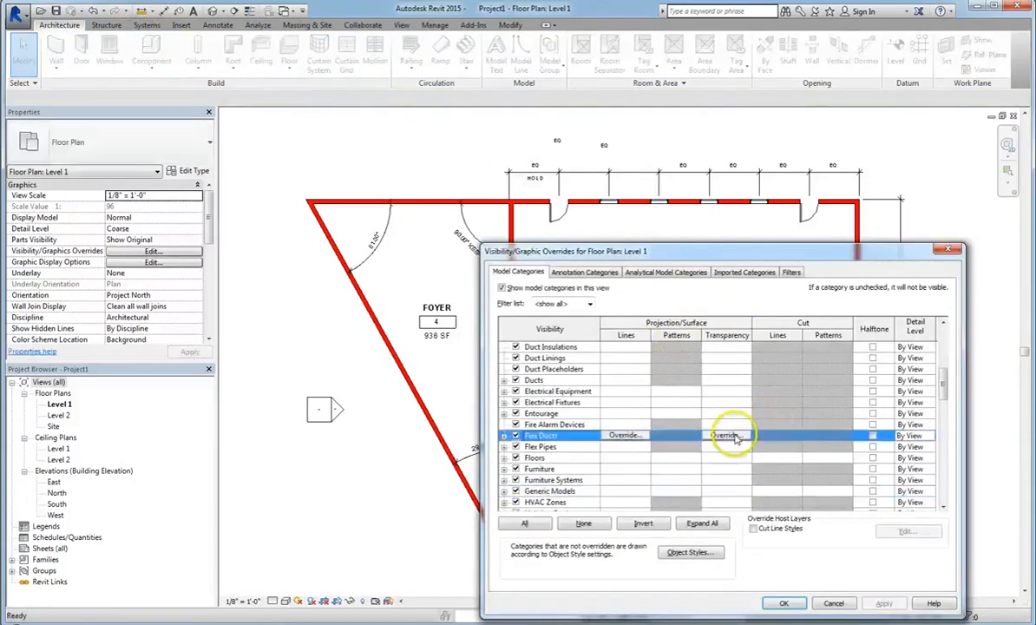
pyautogui.click(540, 469)
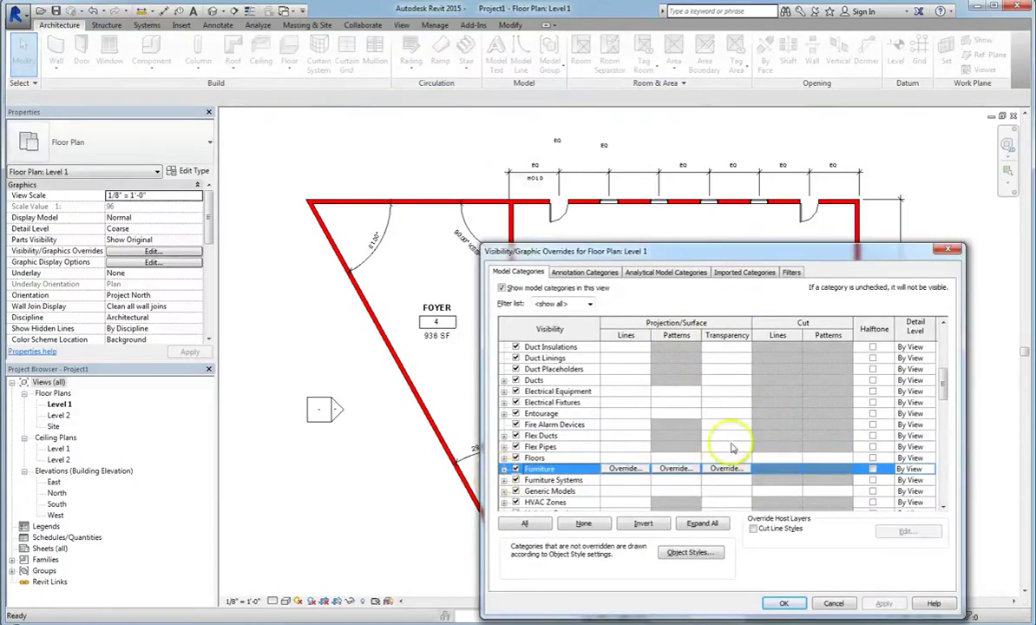
pyautogui.click(535, 458)
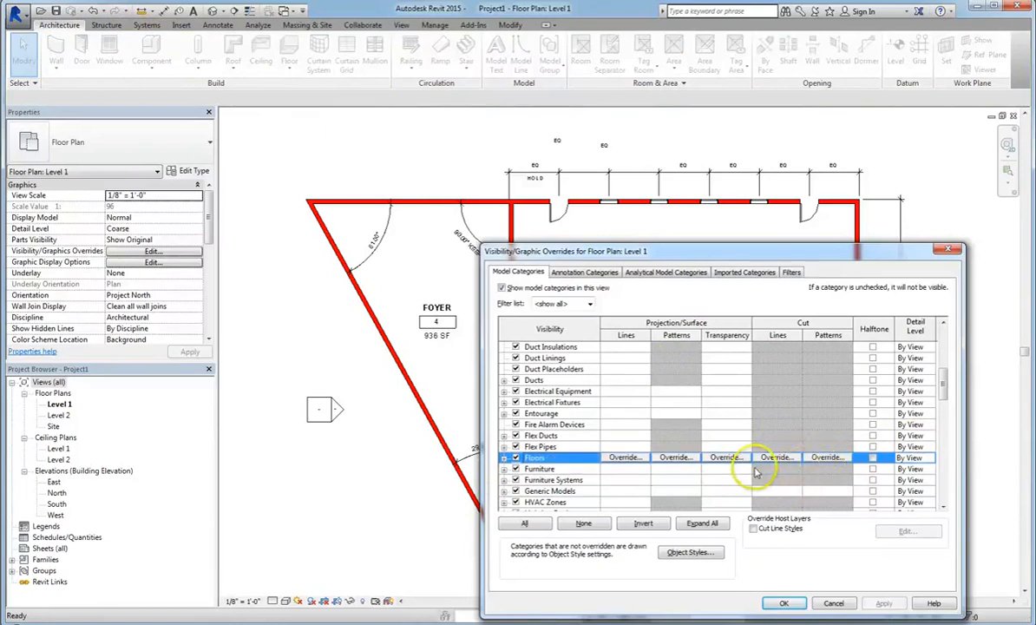
pyautogui.click(540, 468)
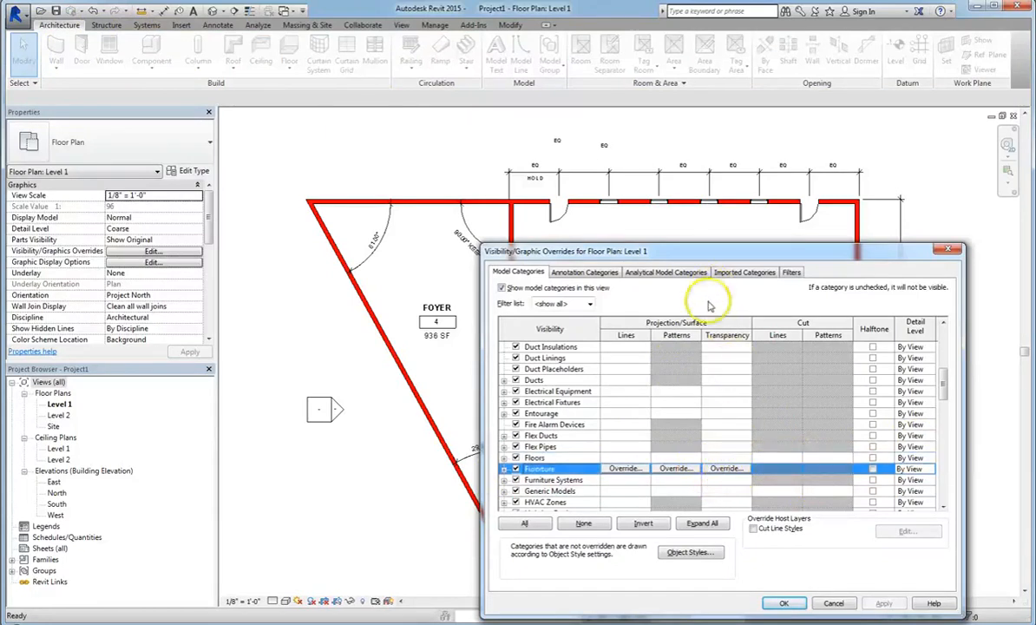
pyautogui.click(548, 490)
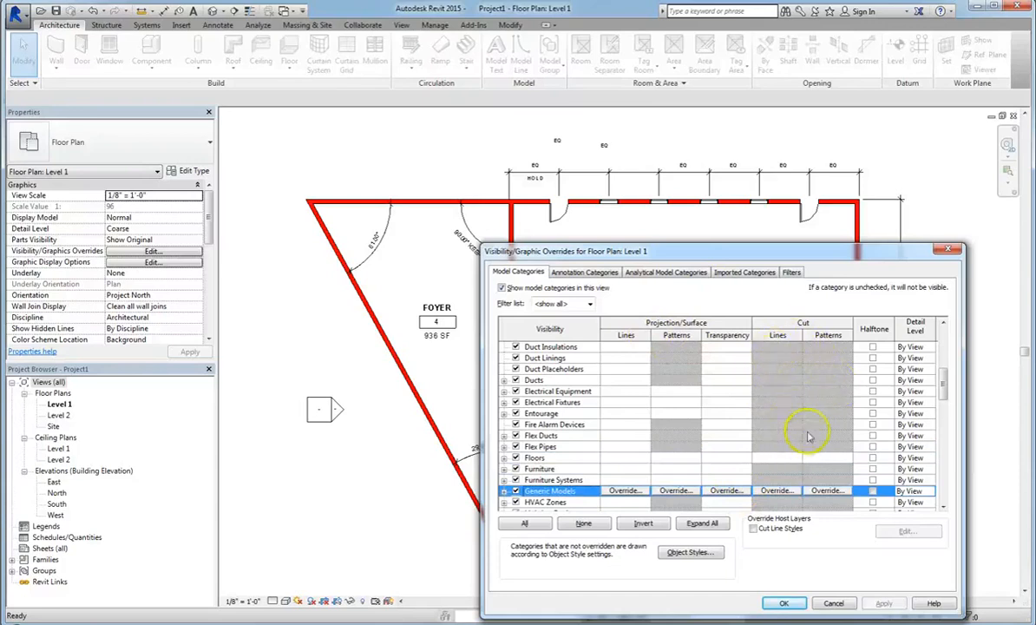
pyautogui.click(540, 469)
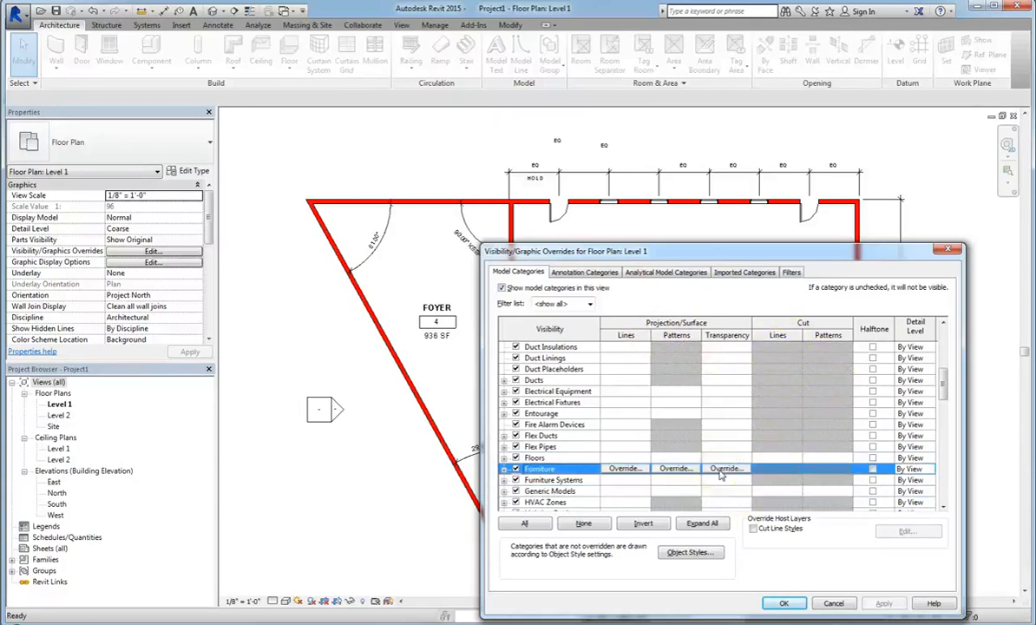
pyautogui.click(725, 468)
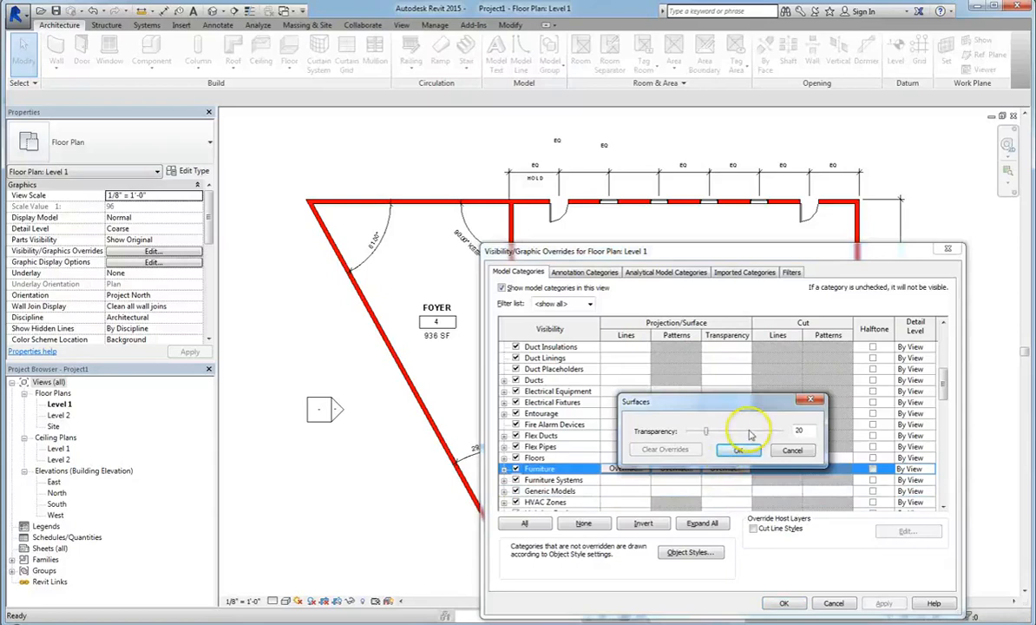
pyautogui.moveTo(703, 430); pyautogui.dragTo(743, 430)
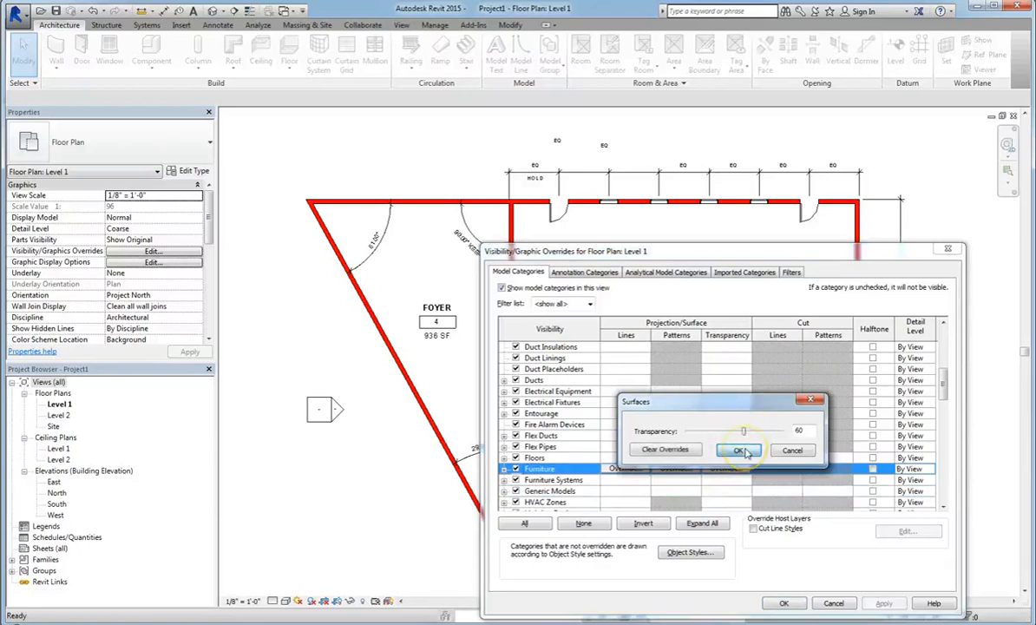
pyautogui.click(740, 451)
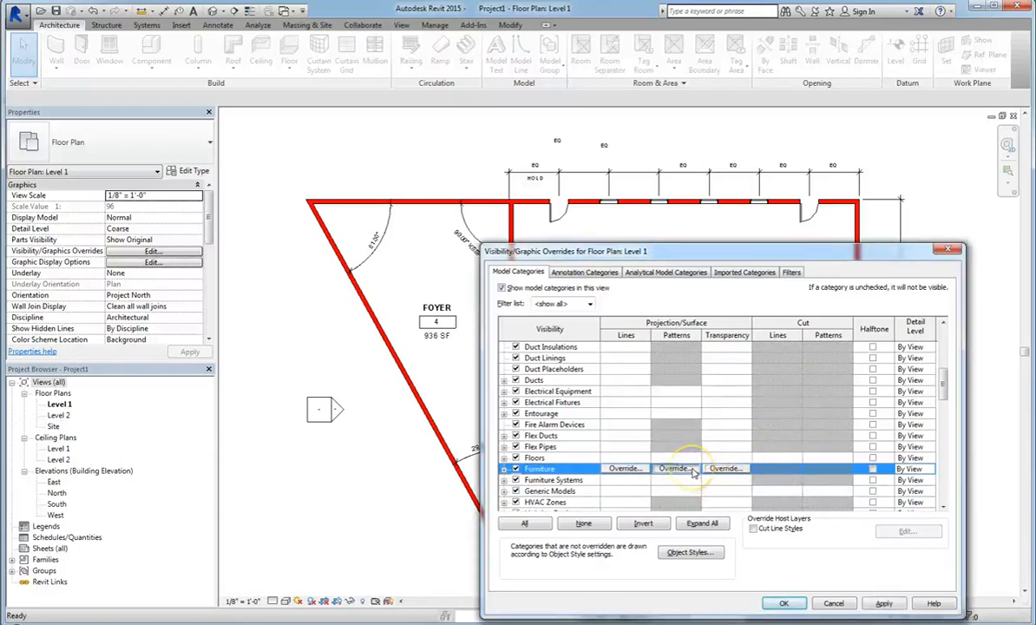
# Step: Give furniture surfaces a gray Diagonal up hatch pattern and apply the overrides to the plan
pyautogui.click(676, 469)
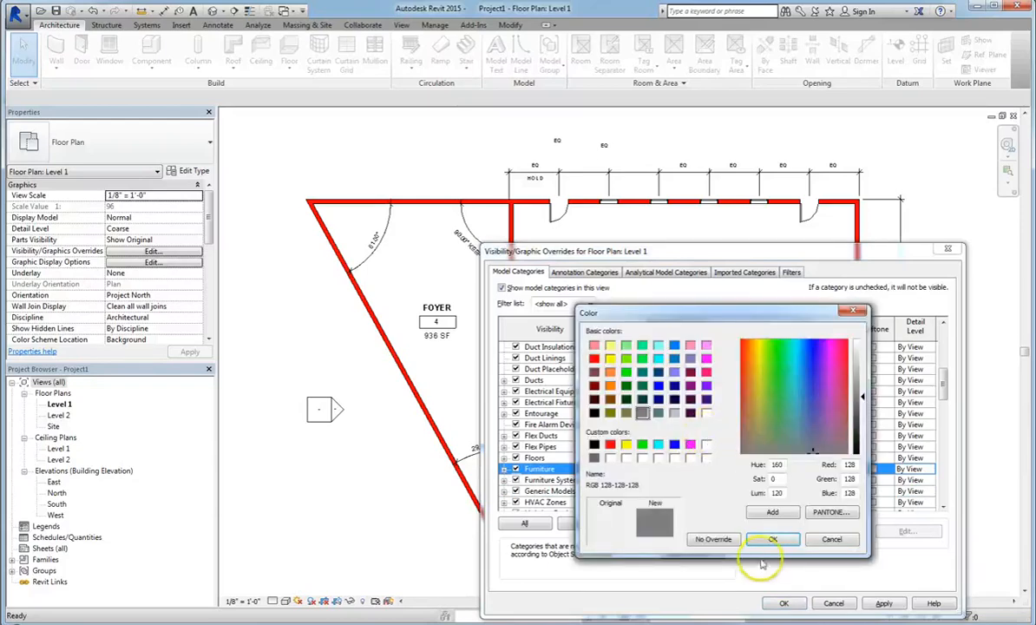
pyautogui.click(772, 538)
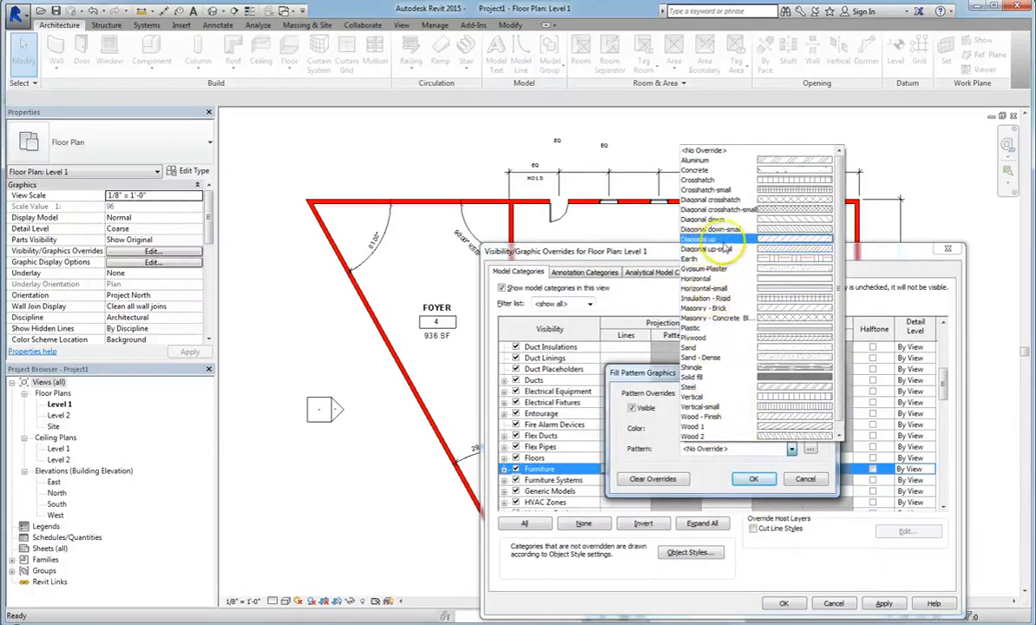
pyautogui.click(703, 240)
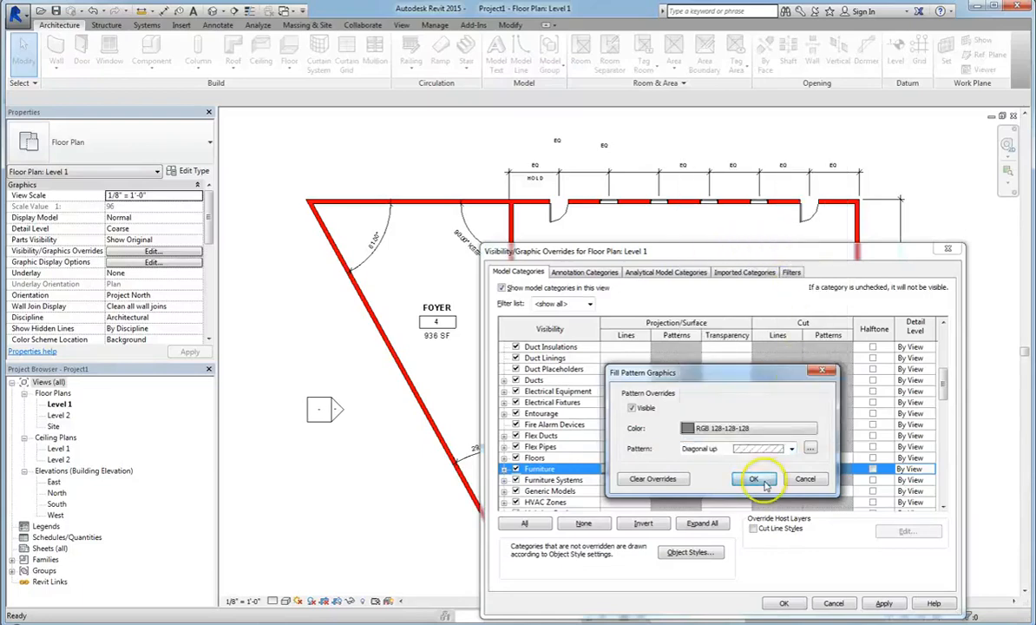
pyautogui.click(753, 479)
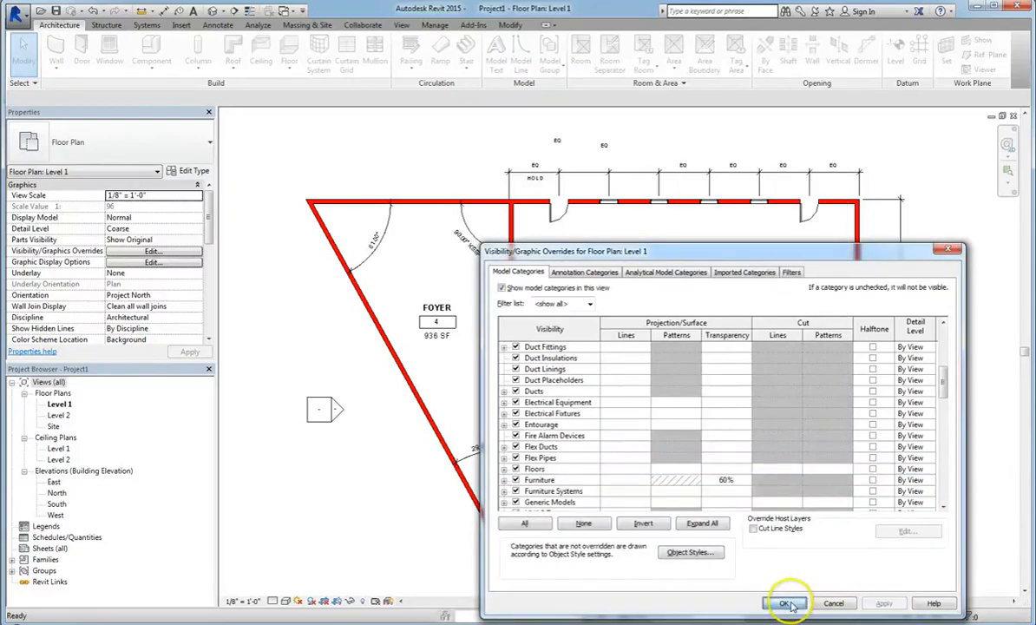
pyautogui.click(785, 604)
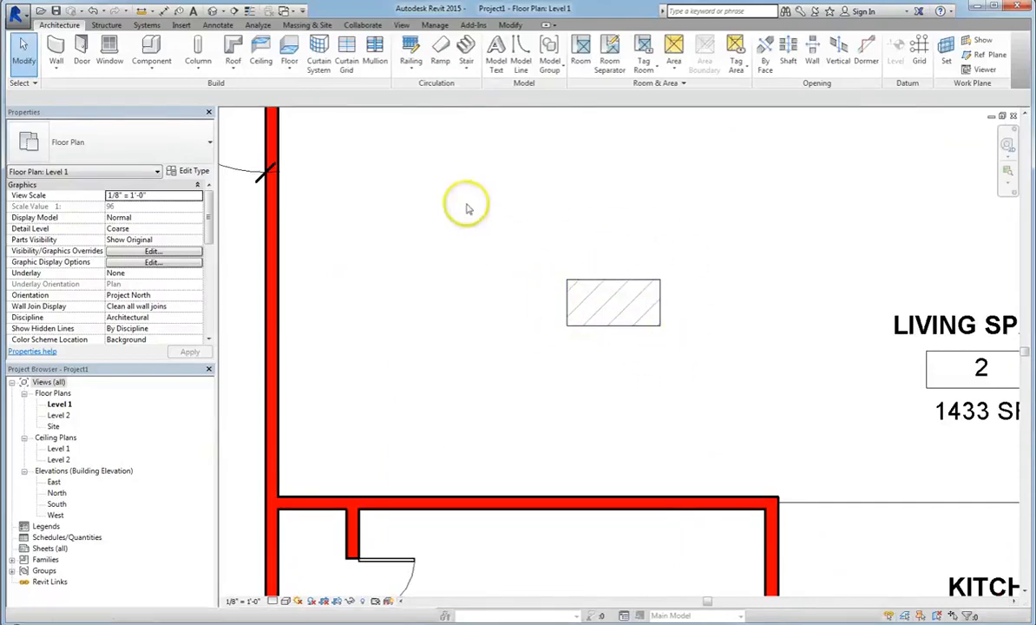
pyautogui.click(153, 250)
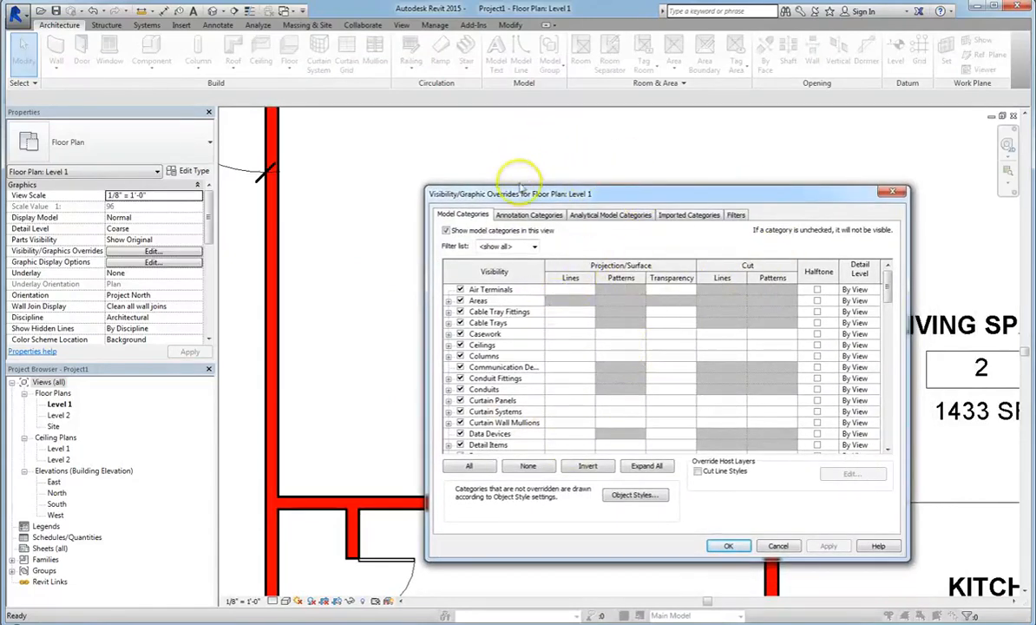
pyautogui.moveTo(677, 569)
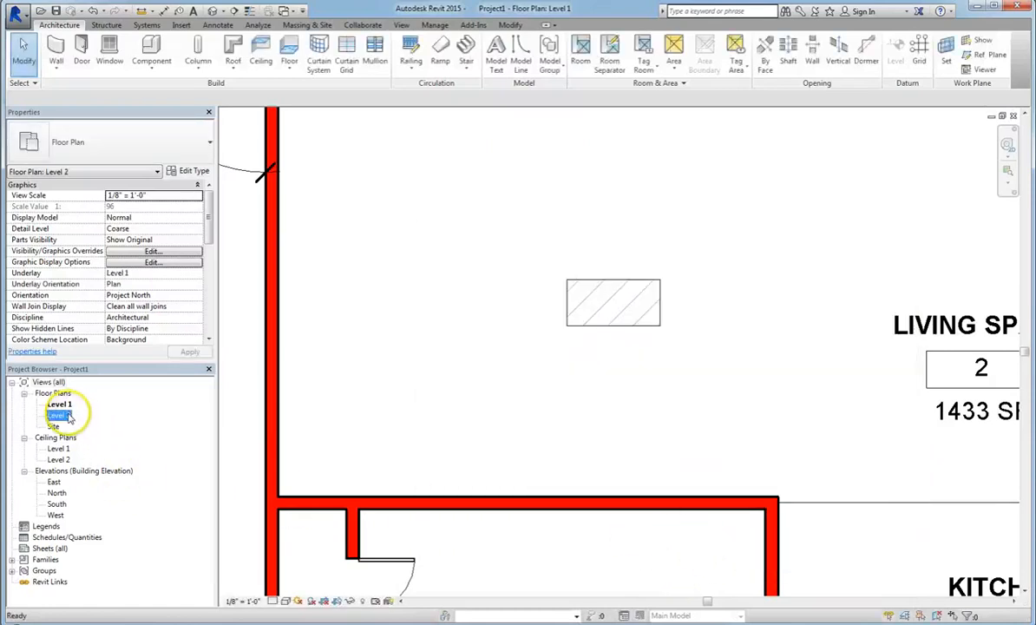
pyautogui.doubleClick(59, 415)
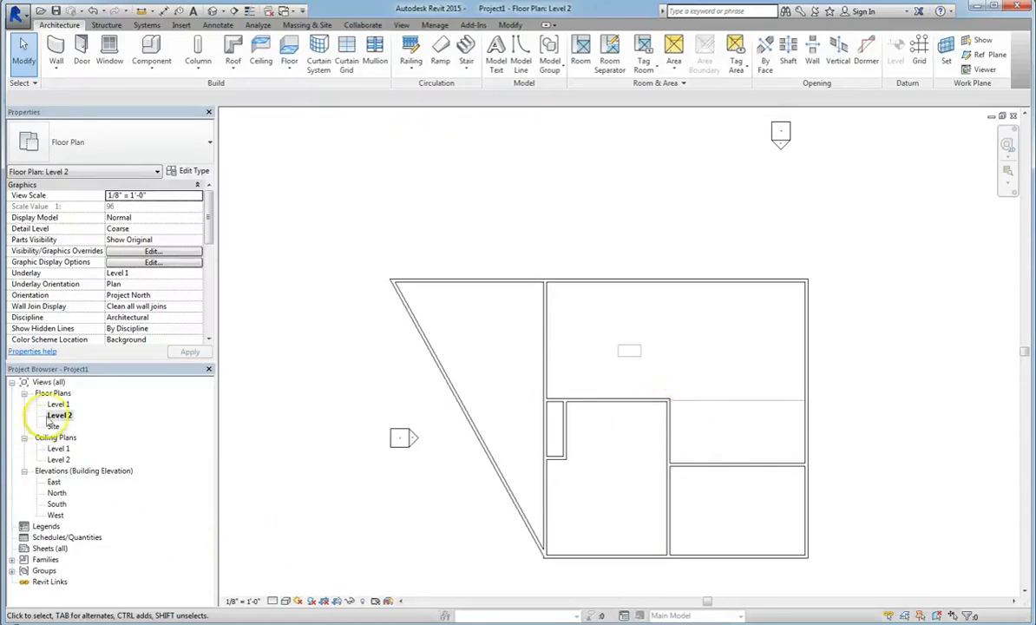
pyautogui.doubleClick(59, 403)
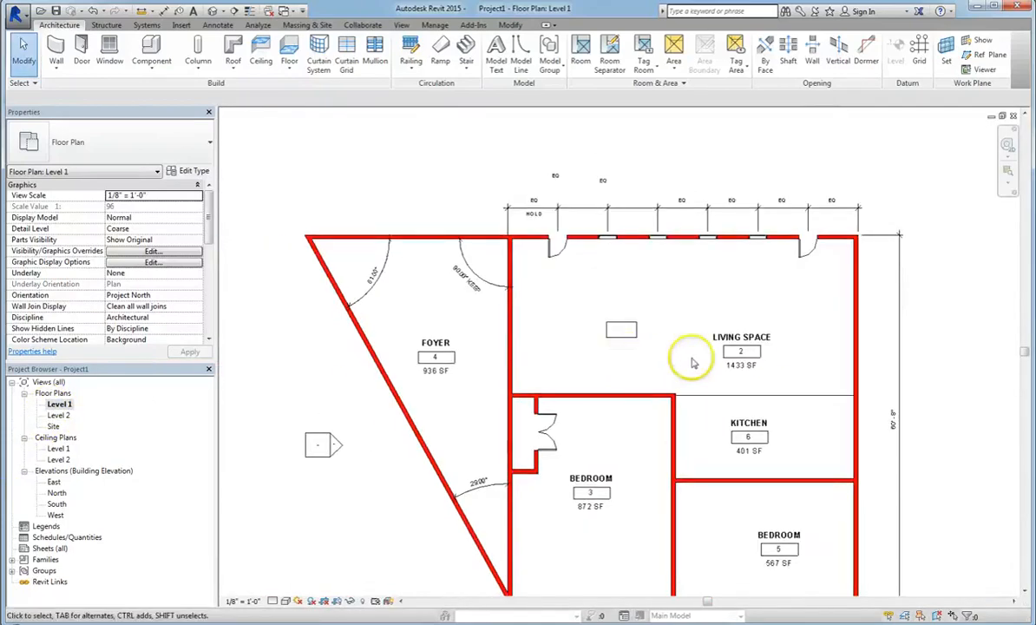
# Step: Reopen the Level 1 overrides and clear the red solid cut fill from the Walls category
pyautogui.click(152, 250)
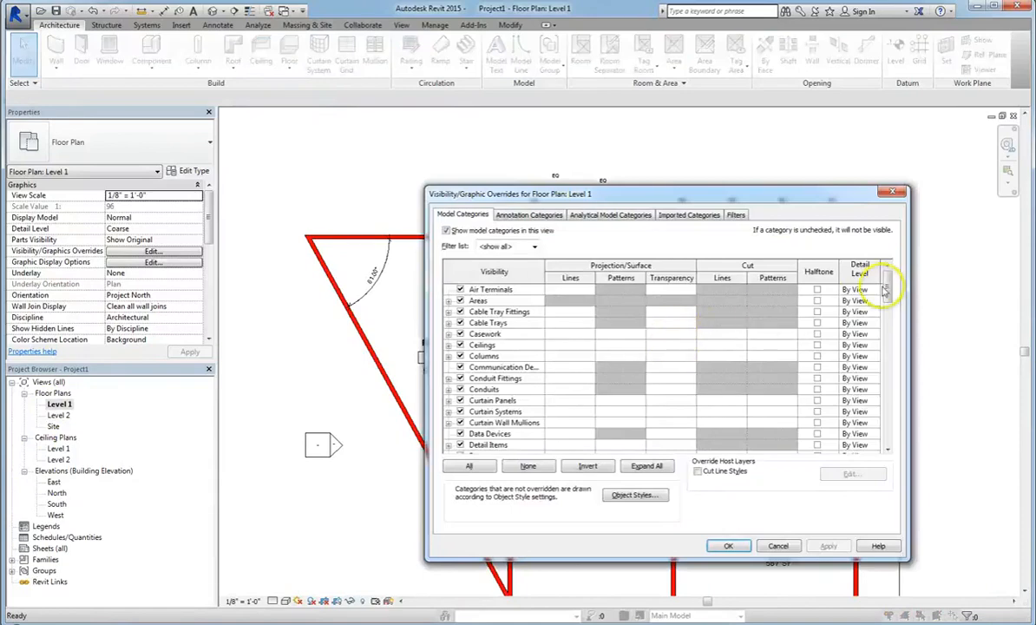
pyautogui.scroll(-3)
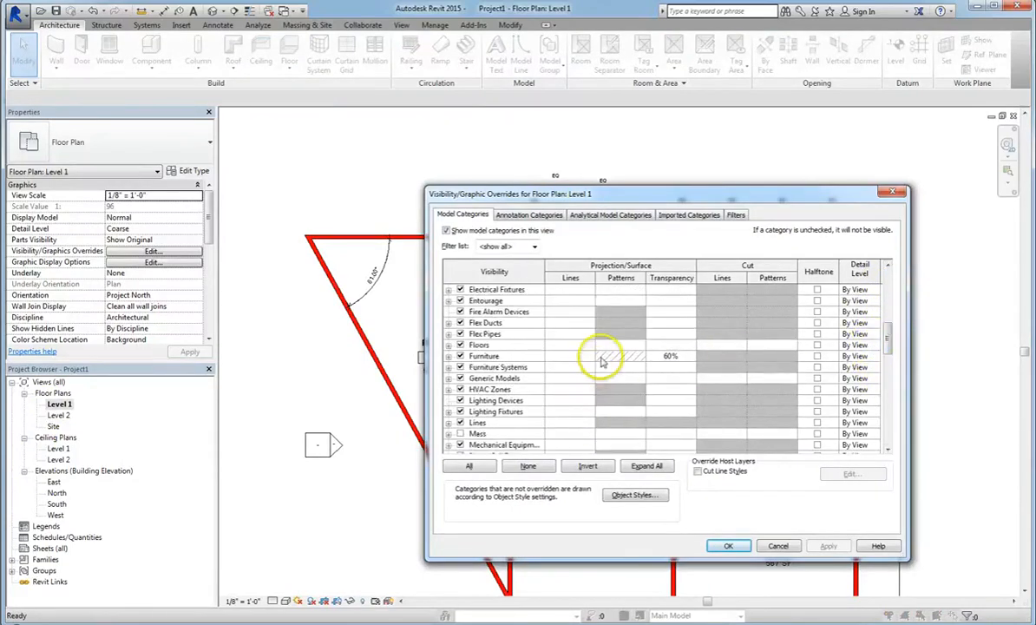
pyautogui.scroll(-3)
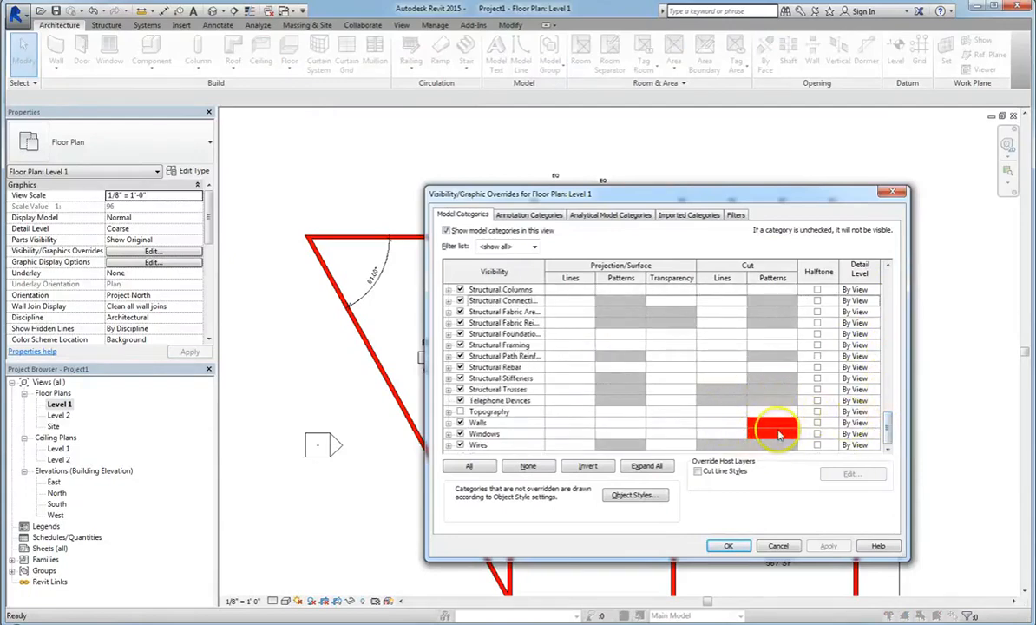
pyautogui.click(777, 434)
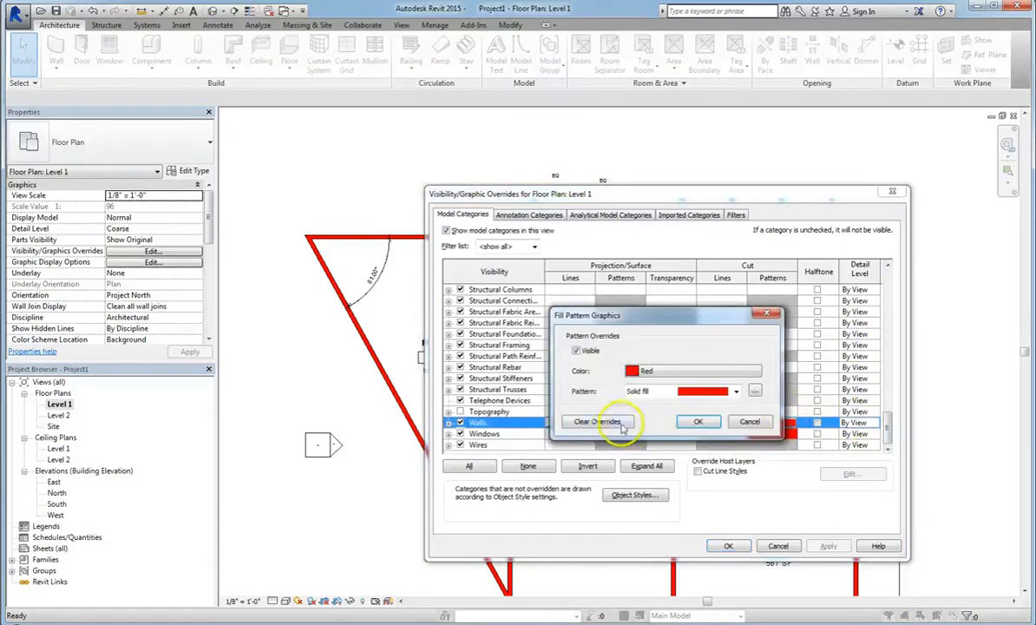
pyautogui.click(597, 422)
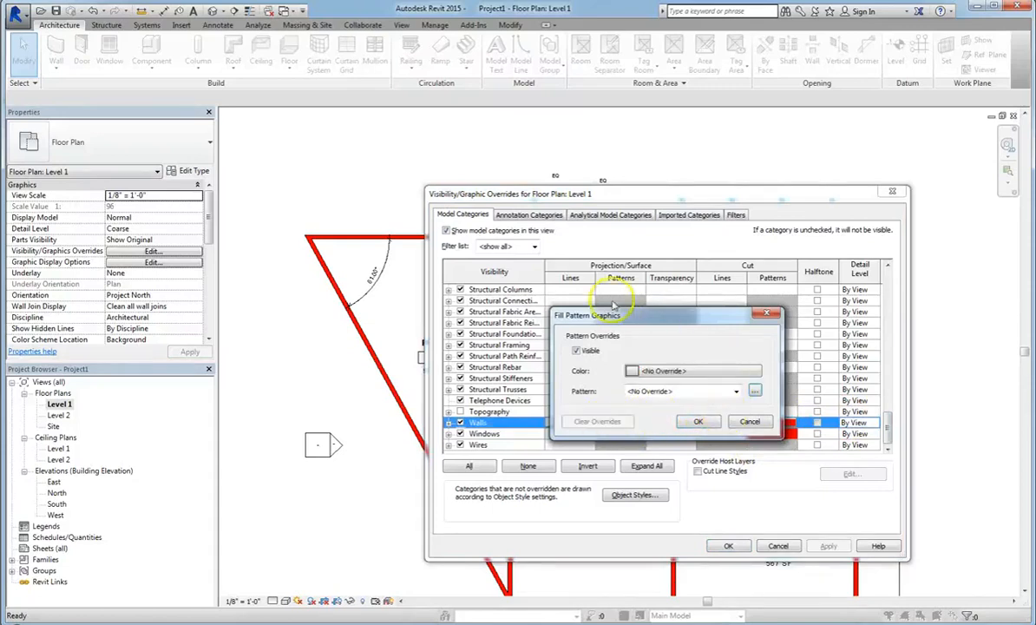
pyautogui.click(699, 421)
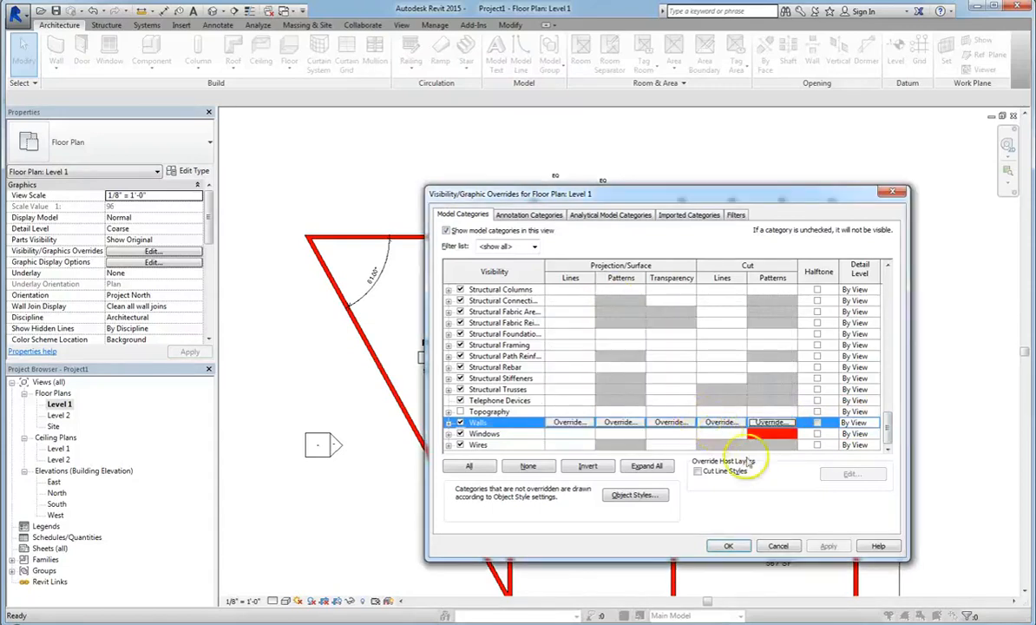
# Step: Clear the red cut pattern override from Windows and apply, leaving walls drawn plainly
pyautogui.click(484, 434)
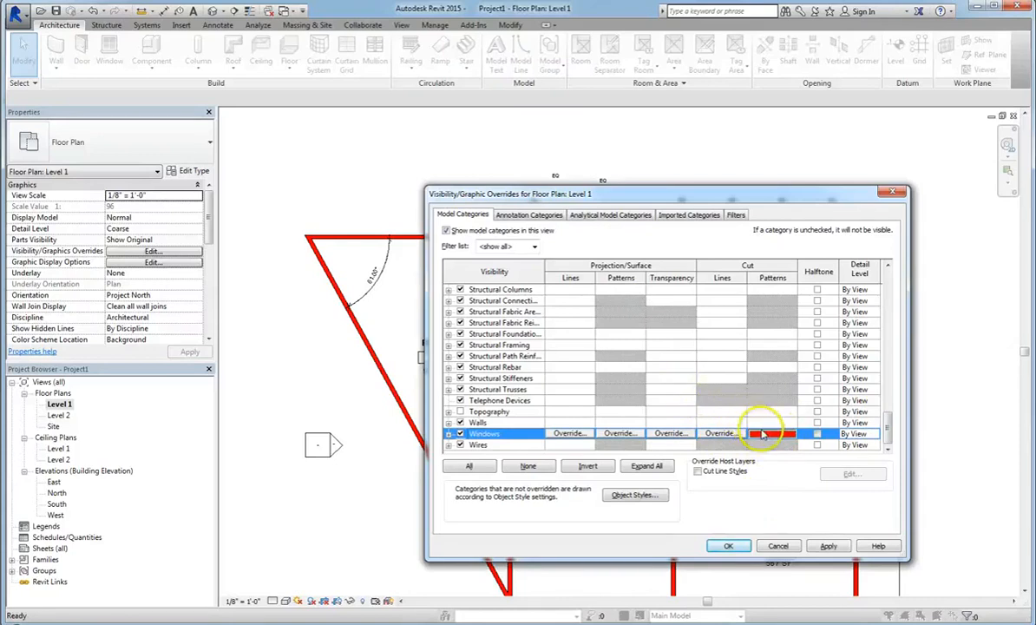
pyautogui.click(772, 434)
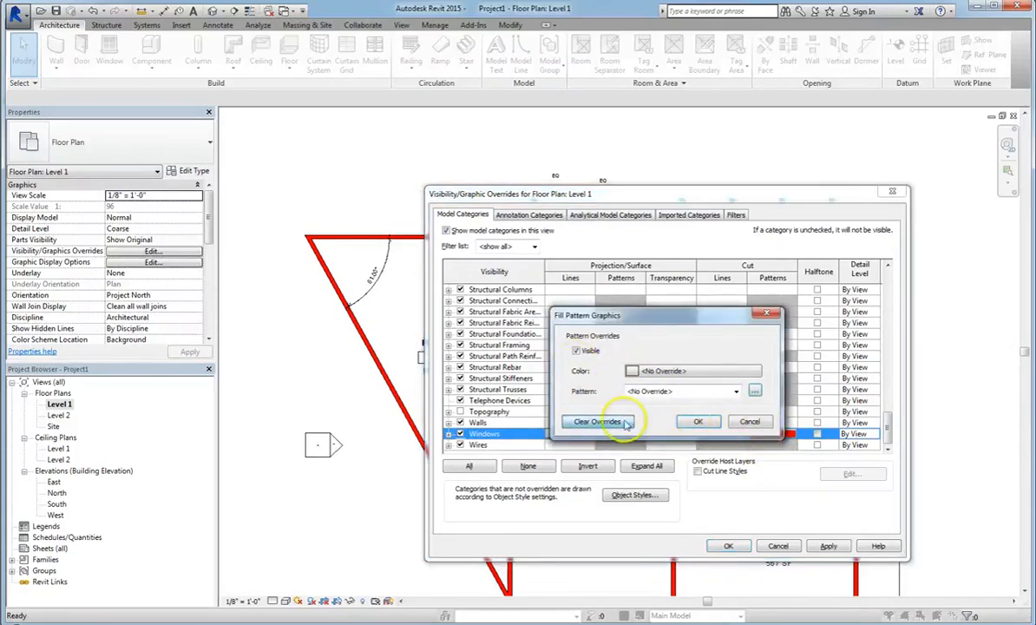
pyautogui.click(698, 422)
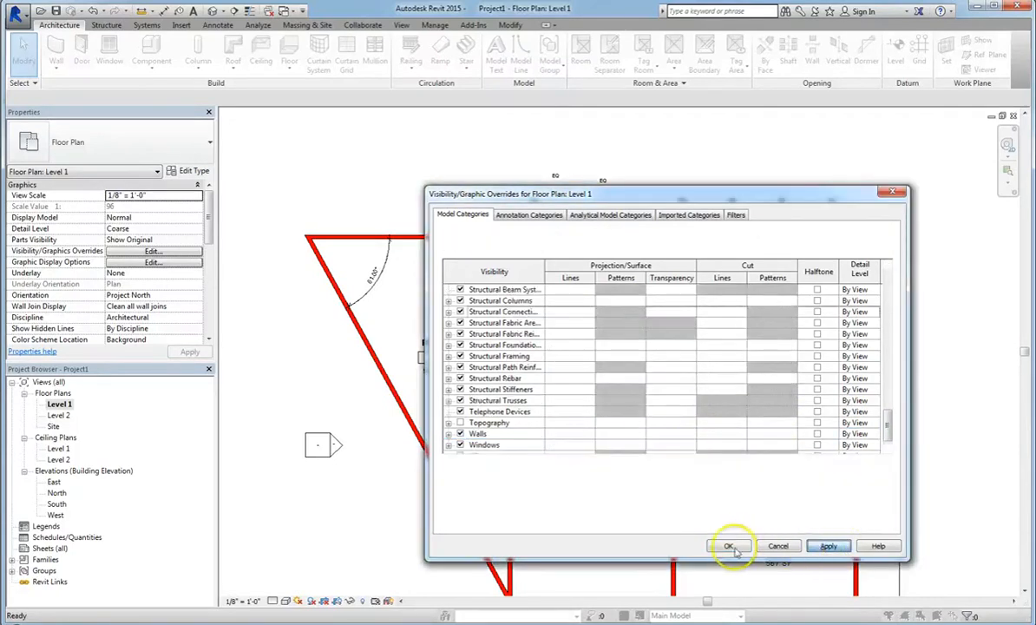
pyautogui.click(729, 545)
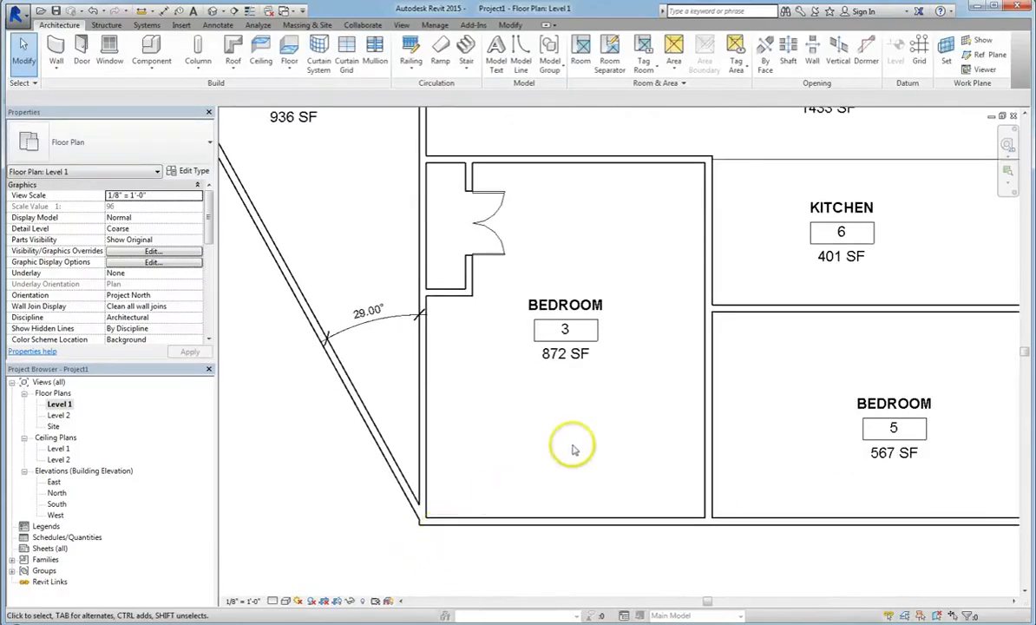
pyautogui.moveTo(534, 251)
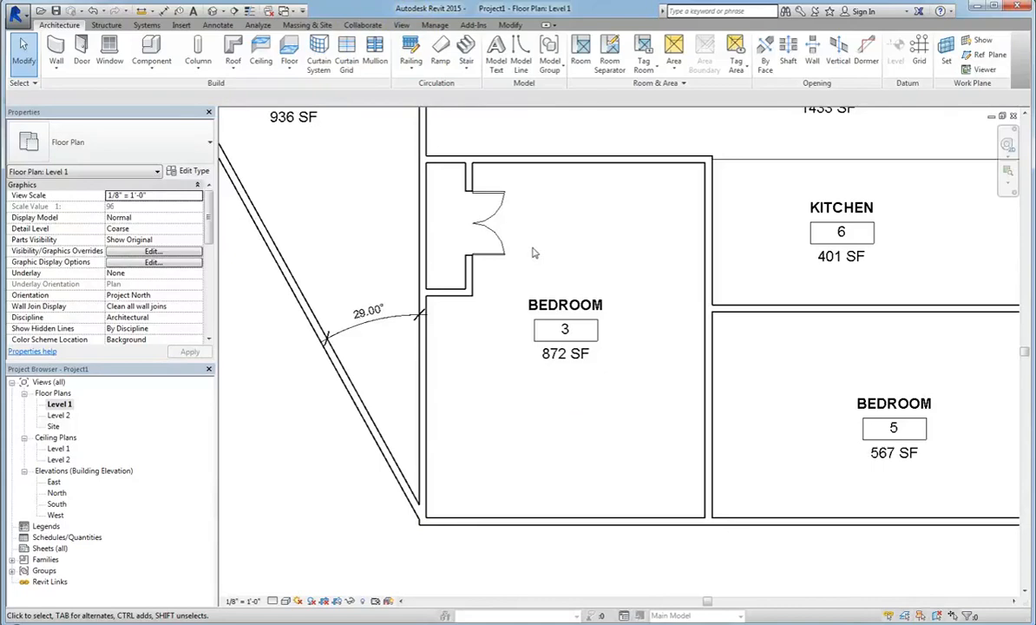
# Step: Reopen Visibility/Graphics Overrides and scroll down to the Walls category
pyautogui.click(153, 250)
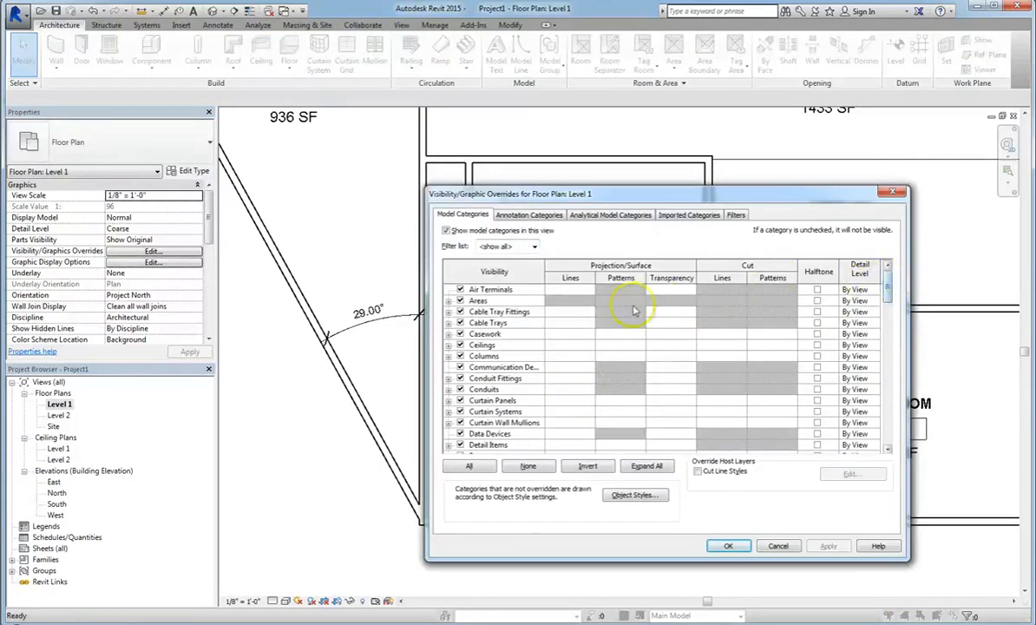
pyautogui.scroll(-3)
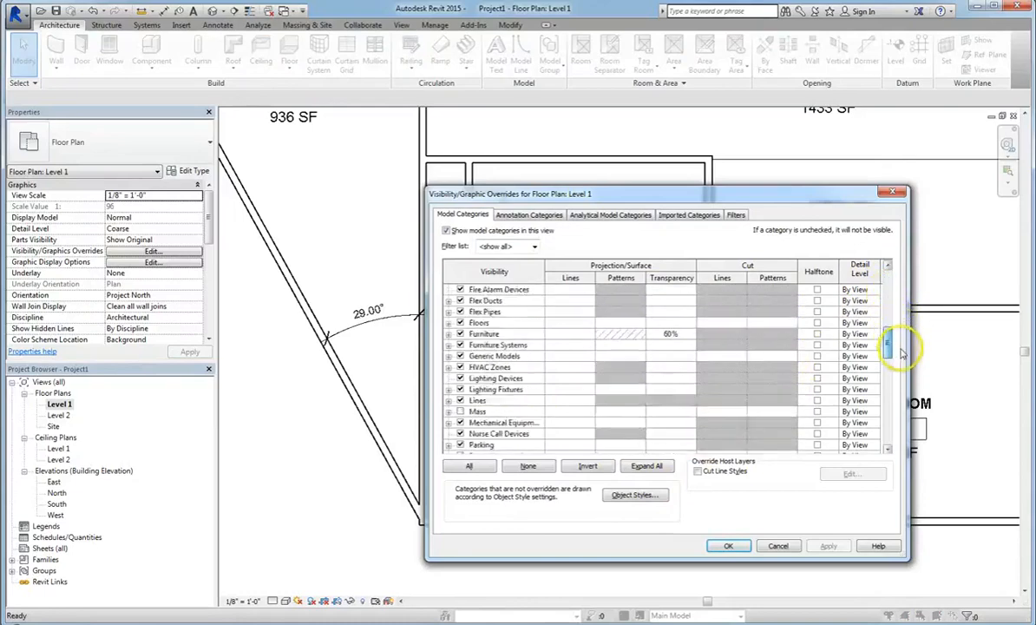
pyautogui.scroll(-3)
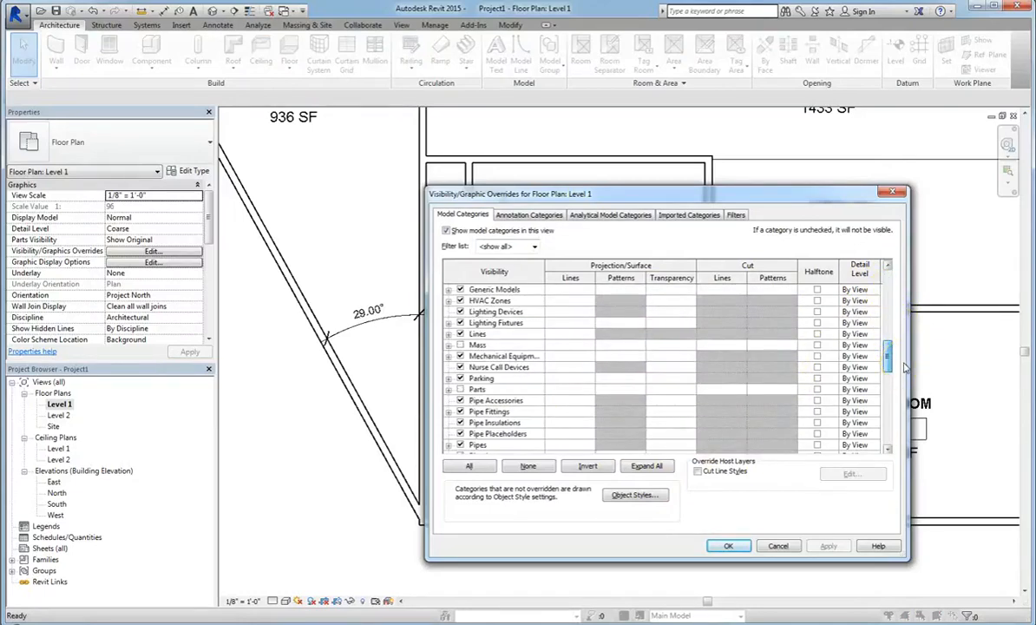
pyautogui.scroll(-3)
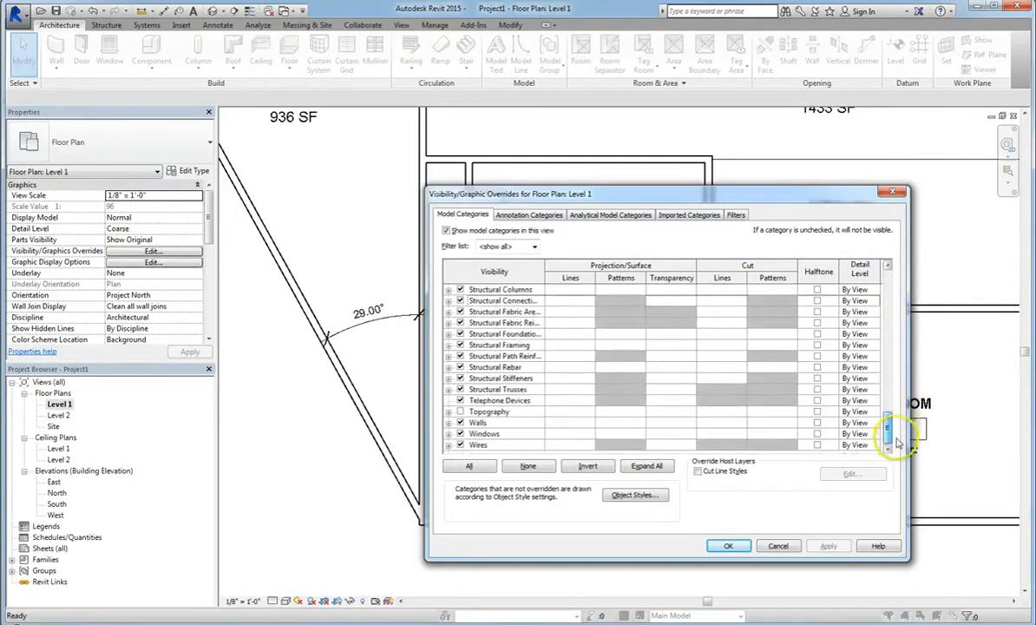
pyautogui.moveTo(735, 431)
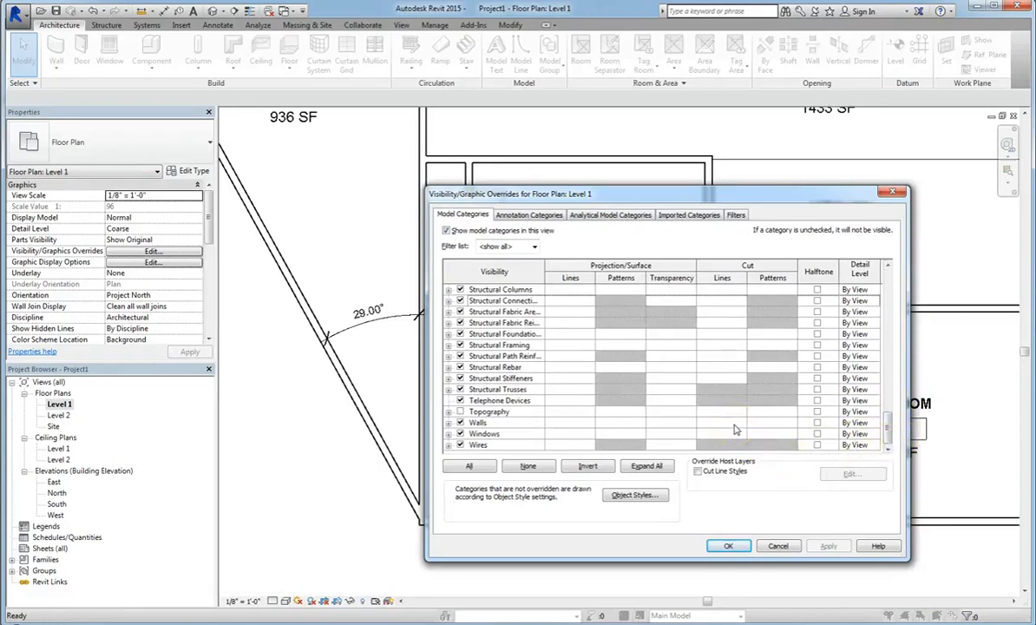
pyautogui.moveTo(717, 424)
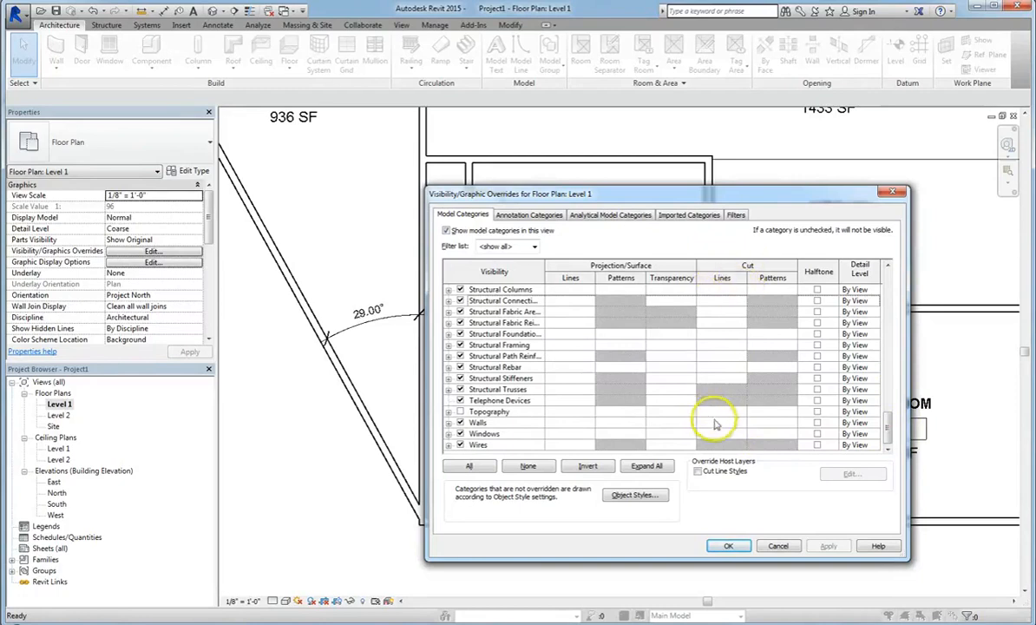
# Step: Override wall cut lines with a chosen line weight and red colour
pyautogui.click(569, 421)
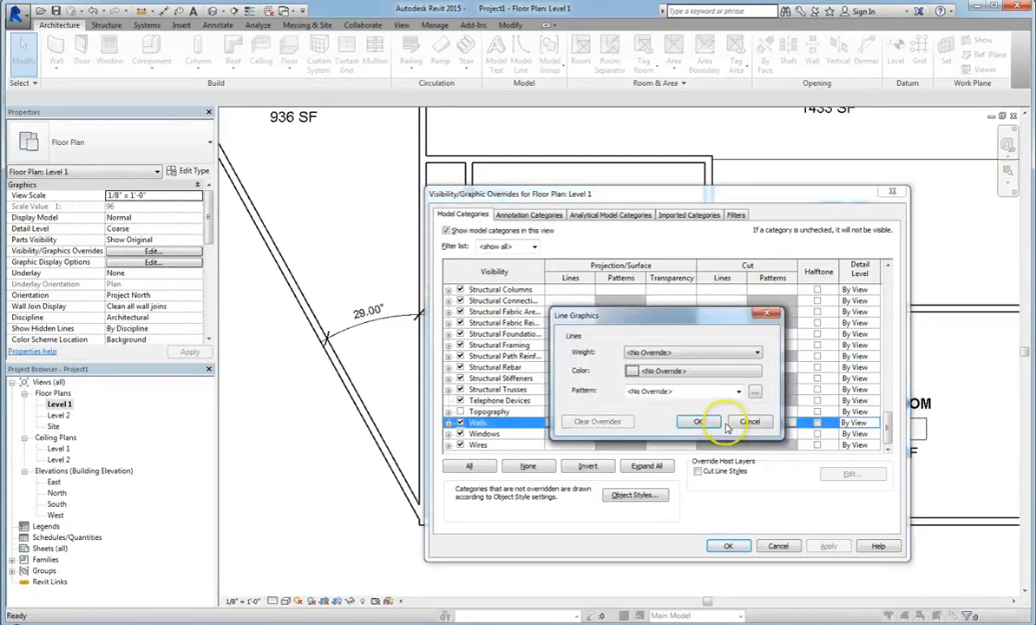
pyautogui.click(755, 351)
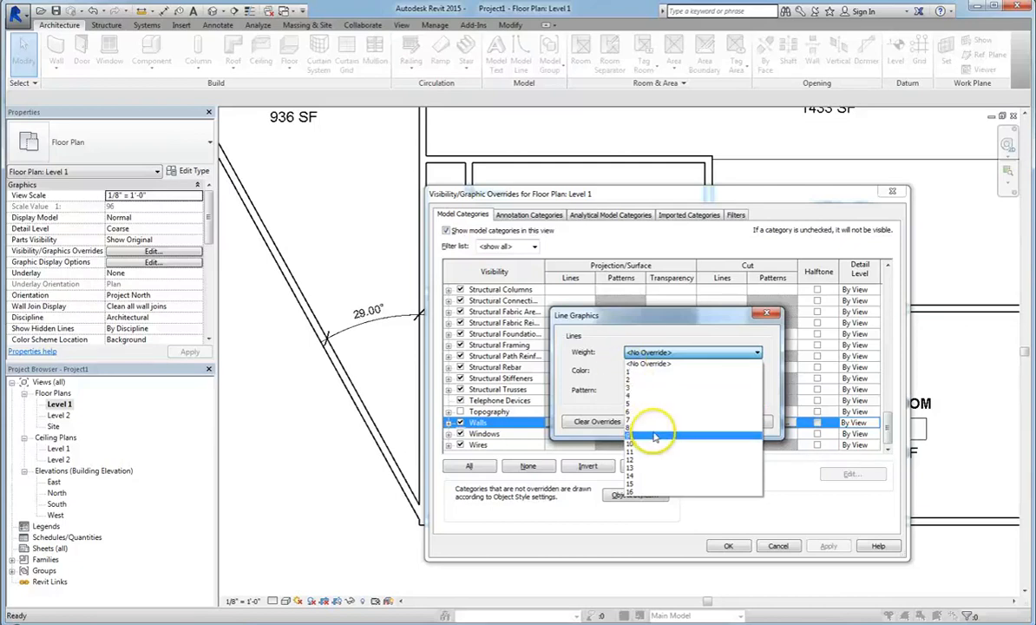
pyautogui.click(691, 370)
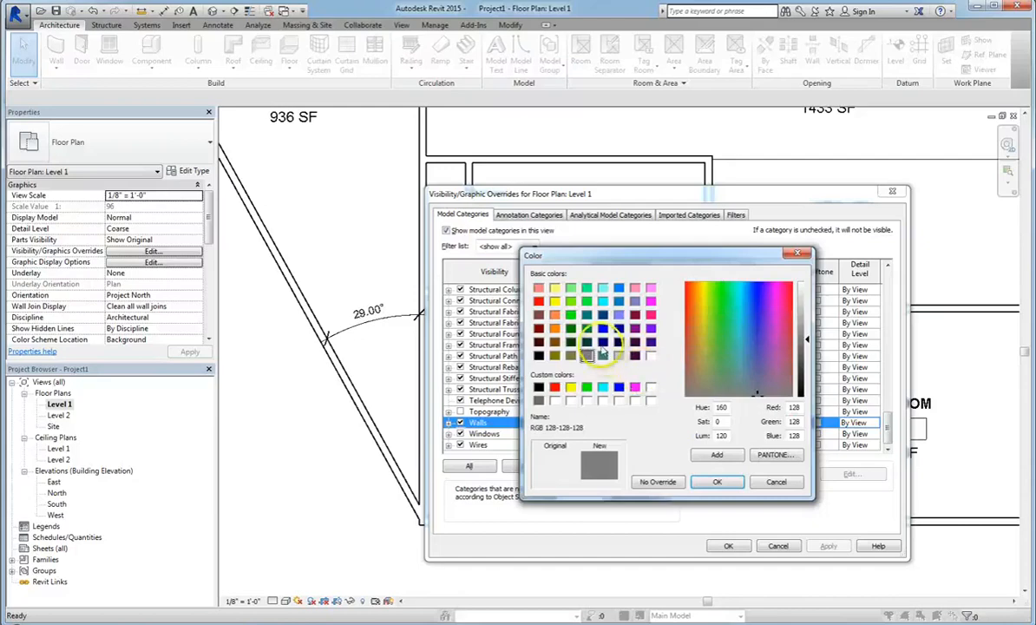
pyautogui.click(539, 302)
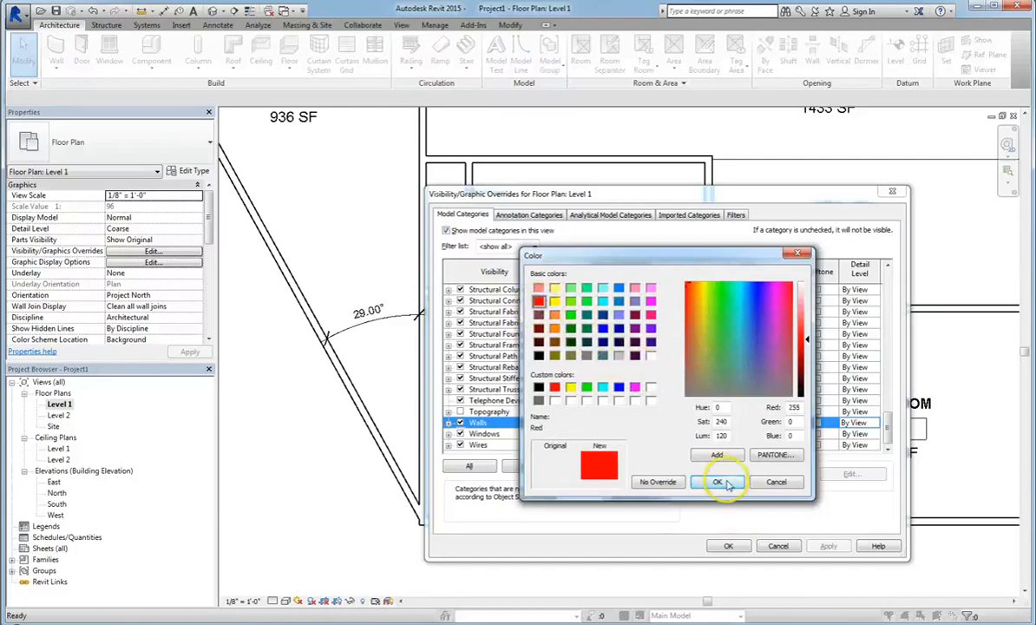
pyautogui.click(717, 482)
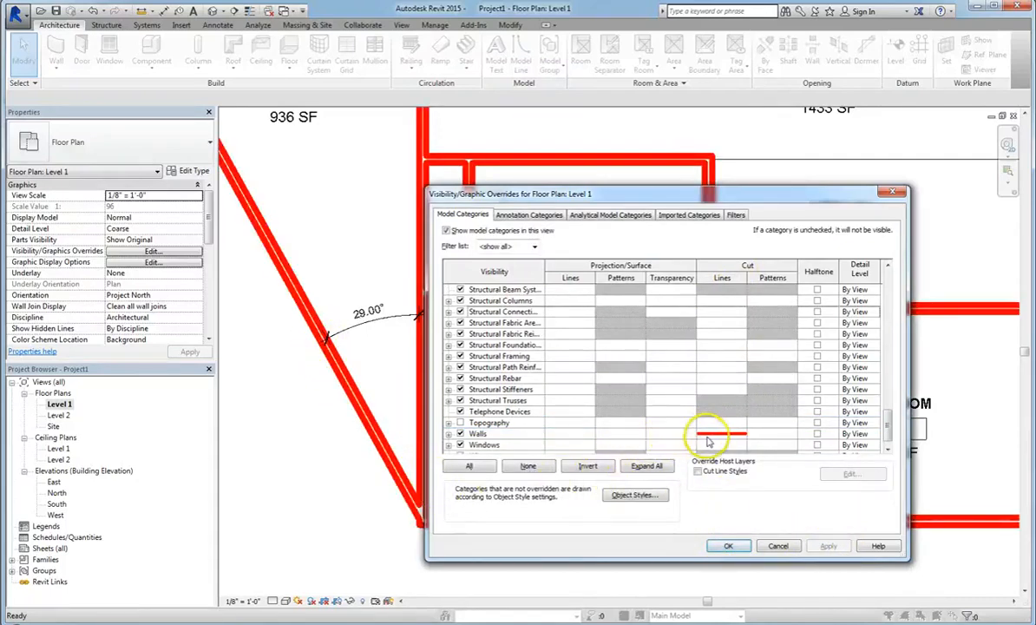
# Step: Set the wall cut line weight to 1 and apply the overrides to the view
pyautogui.click(570, 434)
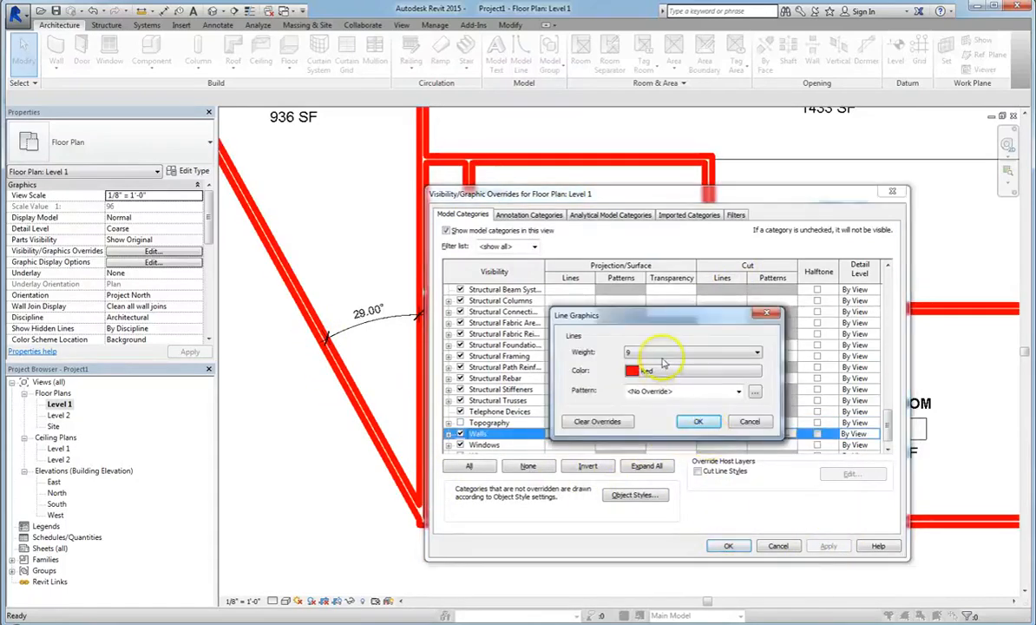
pyautogui.click(693, 352)
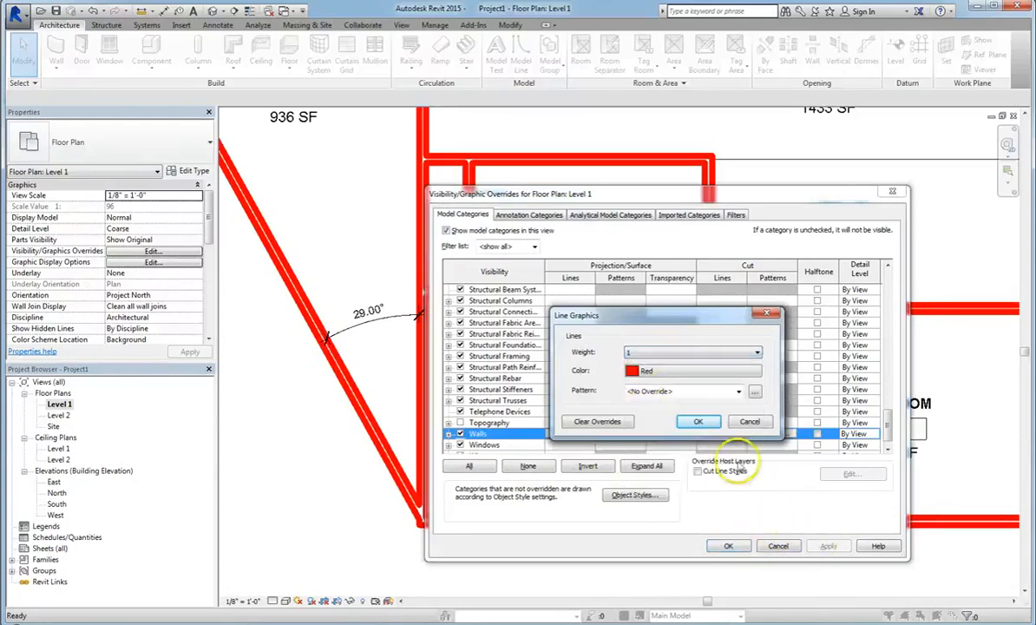
pyautogui.click(699, 422)
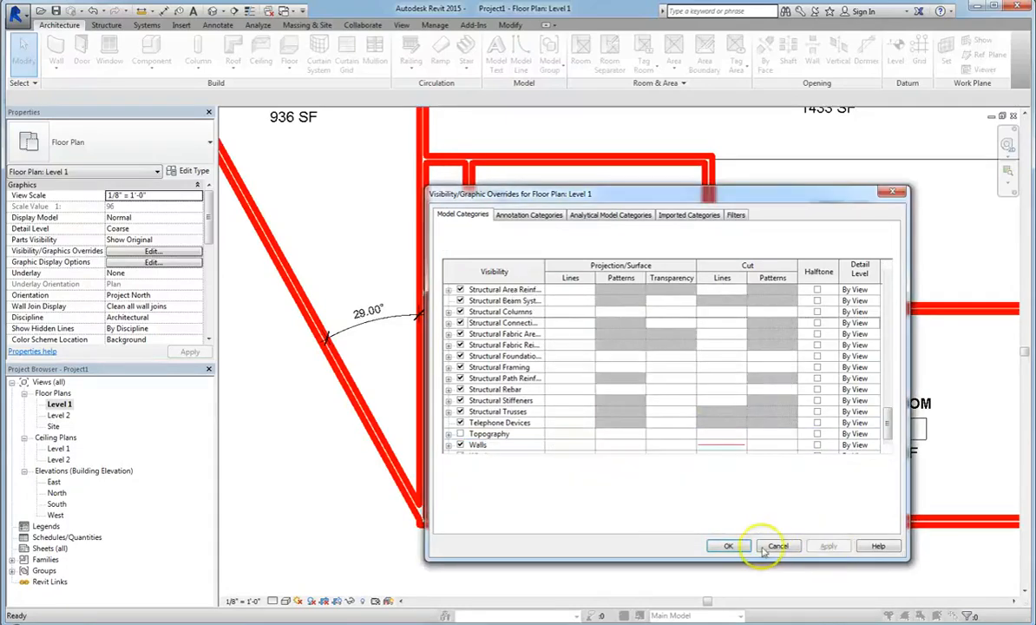
pyautogui.click(777, 545)
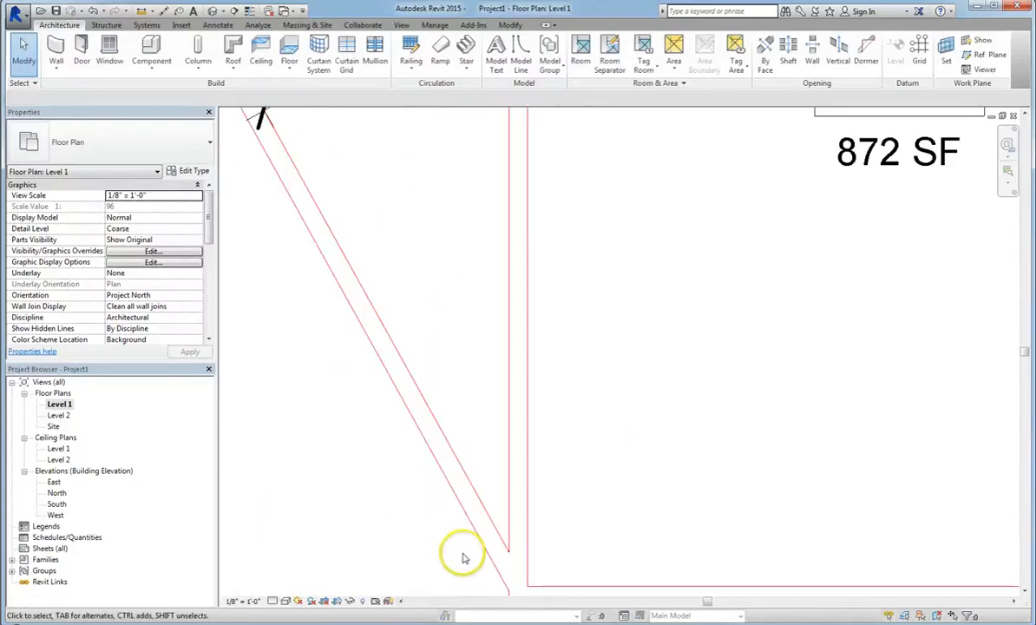
# Step: Reopen Visibility/Graphics Overrides and select the Curtain Systems category
pyautogui.click(152, 250)
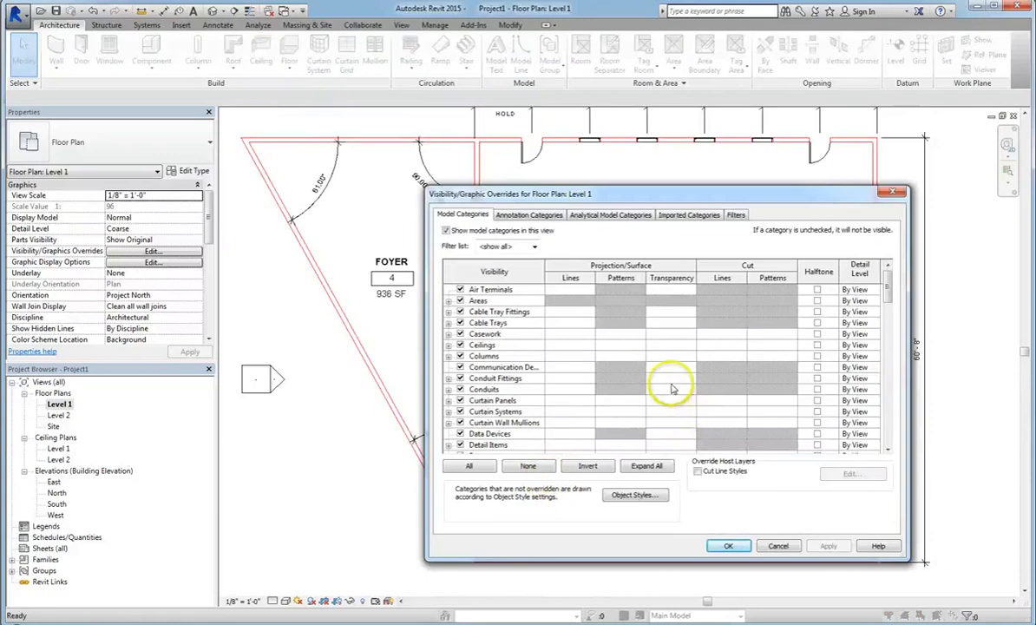
pyautogui.moveTo(670, 388)
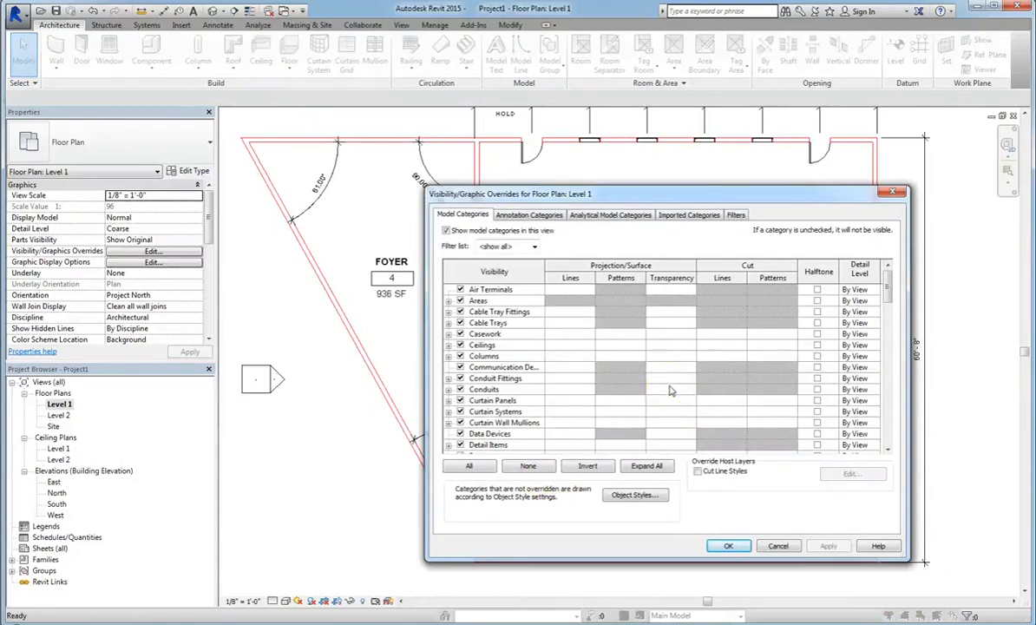
pyautogui.click(497, 410)
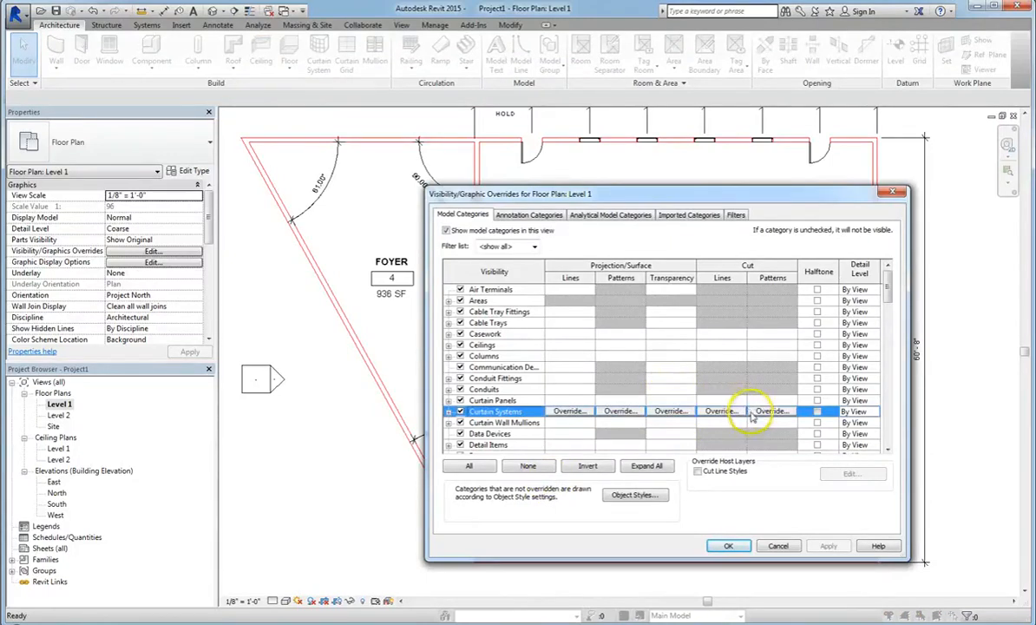